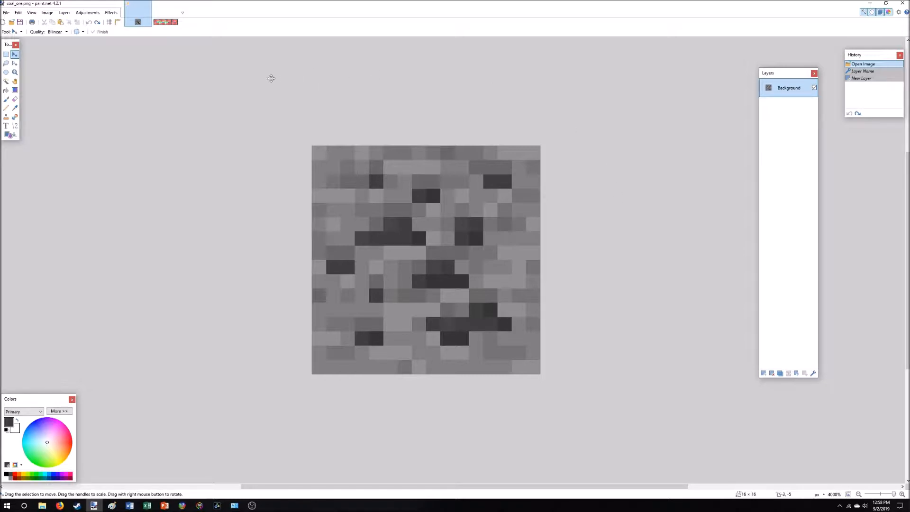
mouse_move(201, 80)
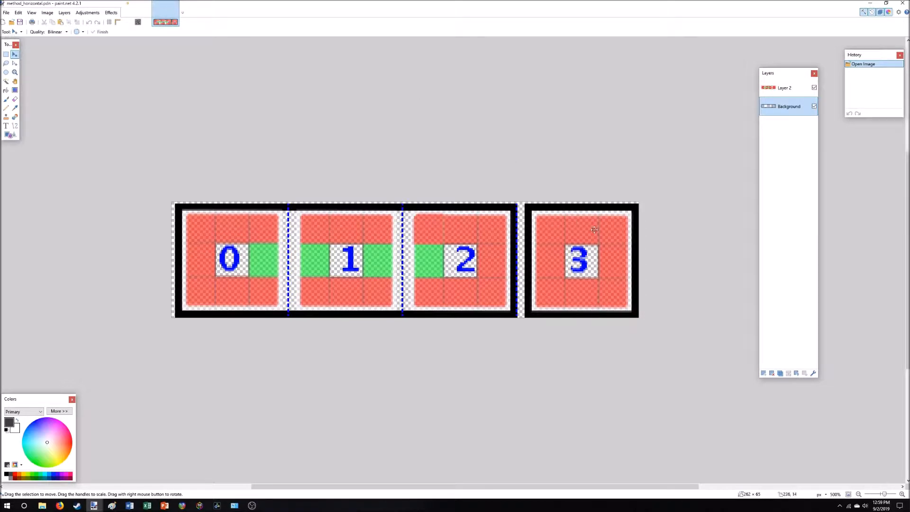
mouse_move(601, 239)
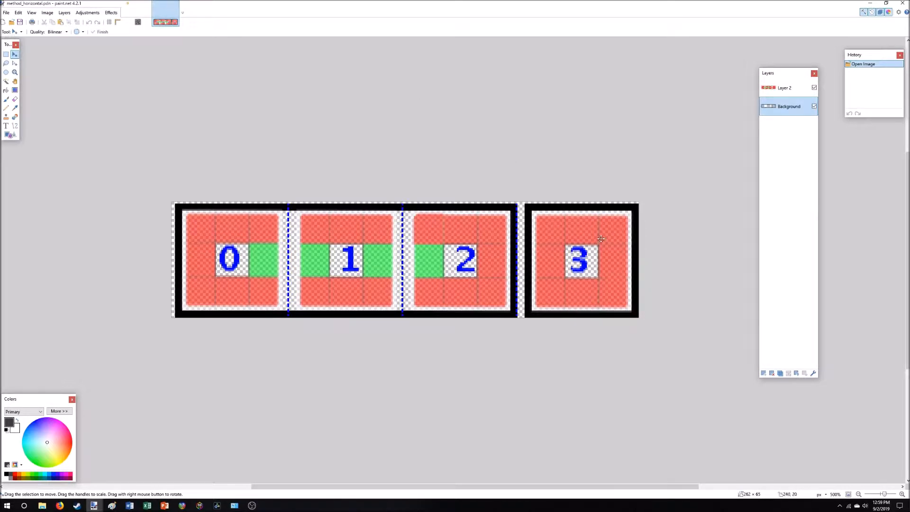
mouse_move(557, 267)
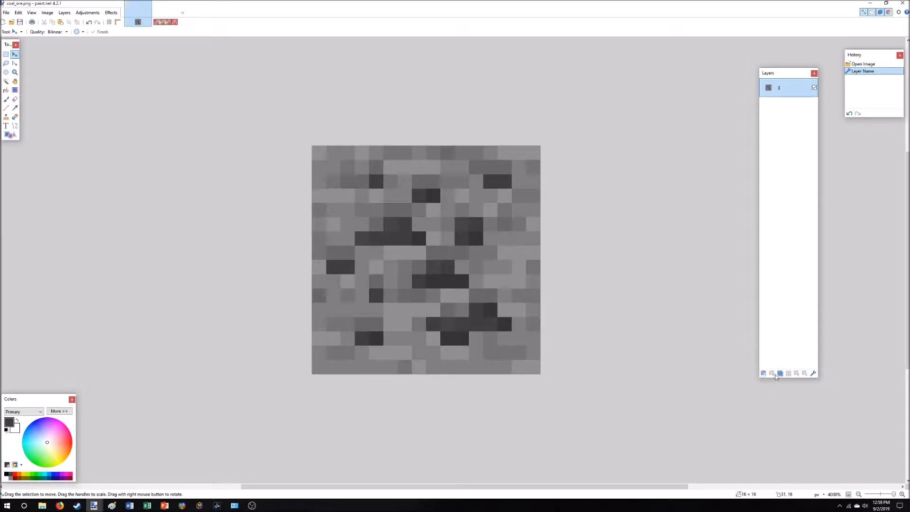
Duplicate layer 3 and rename the copy to 2x1 via Layer Properties.
click(780, 374)
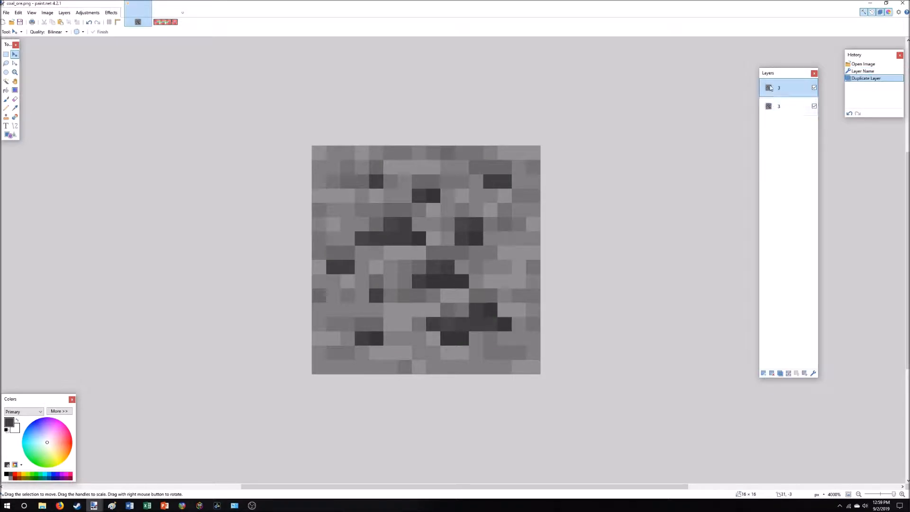
double_click(779, 87)
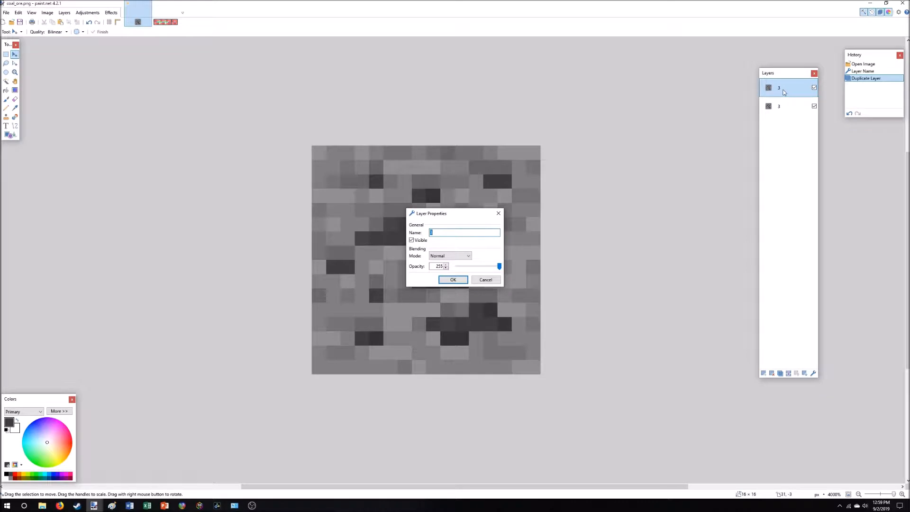
text(2x1)
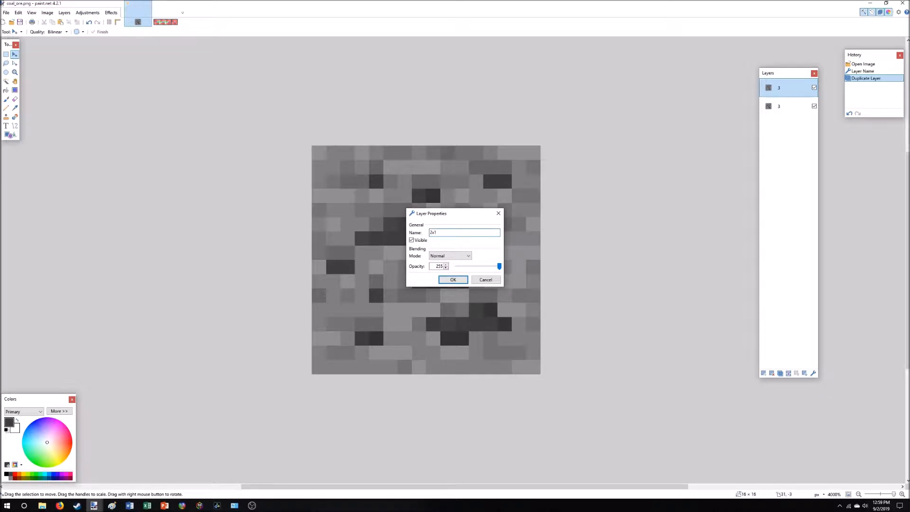
mouse_move(719, 138)
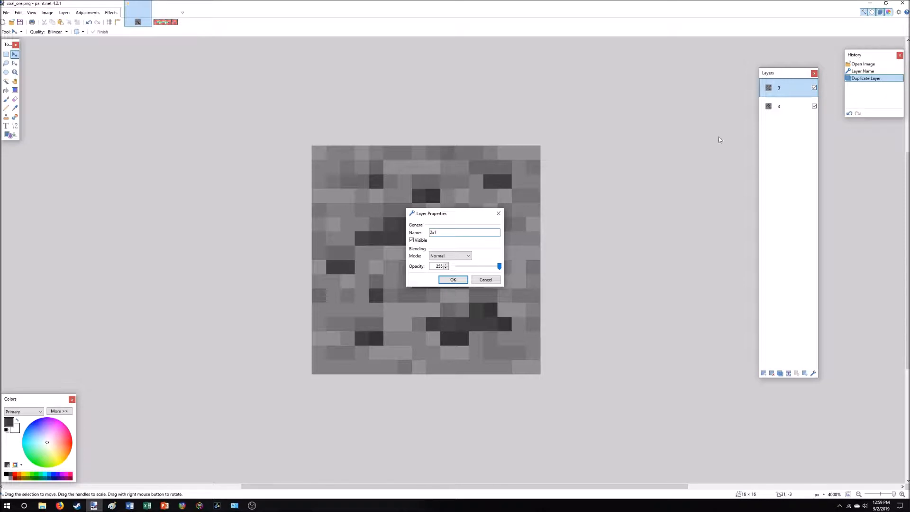
click(453, 280)
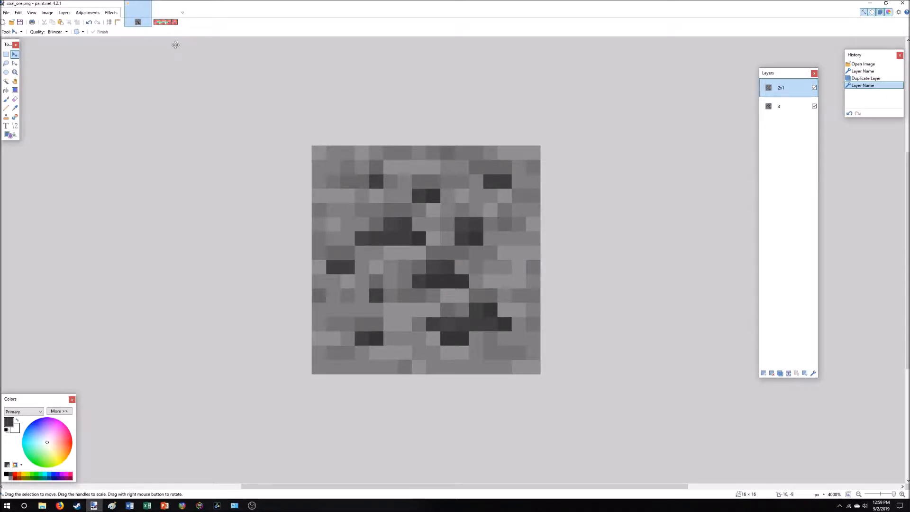
Resize the canvas to 32×16 with a top-left anchor, leaving white space on the right.
click(45, 12)
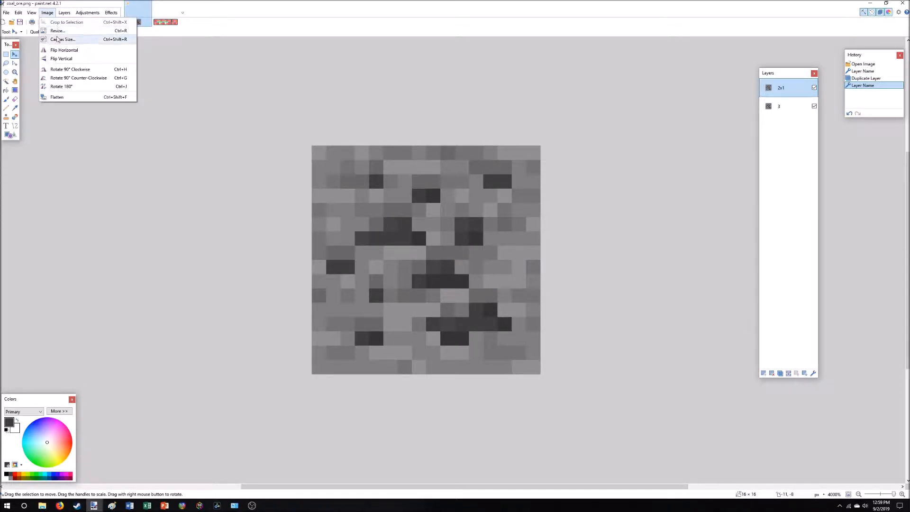
click(60, 39)
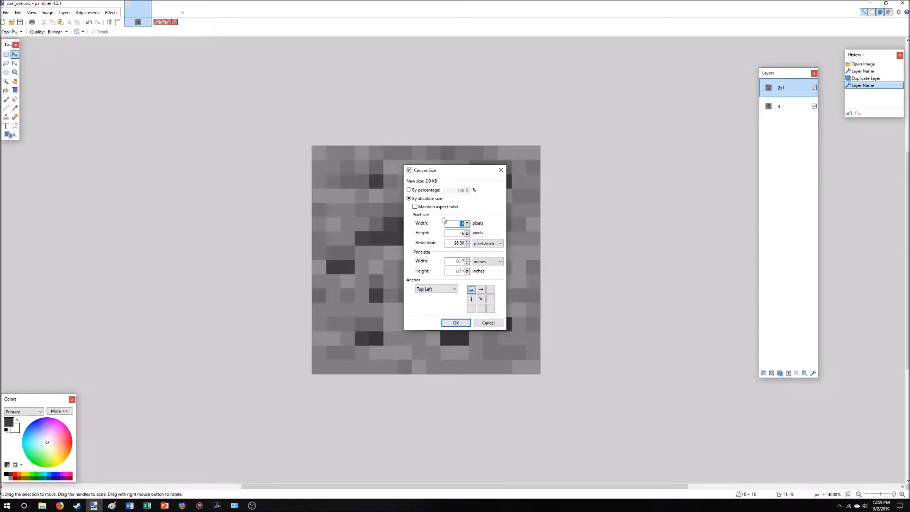
mouse_move(428, 203)
text(32)
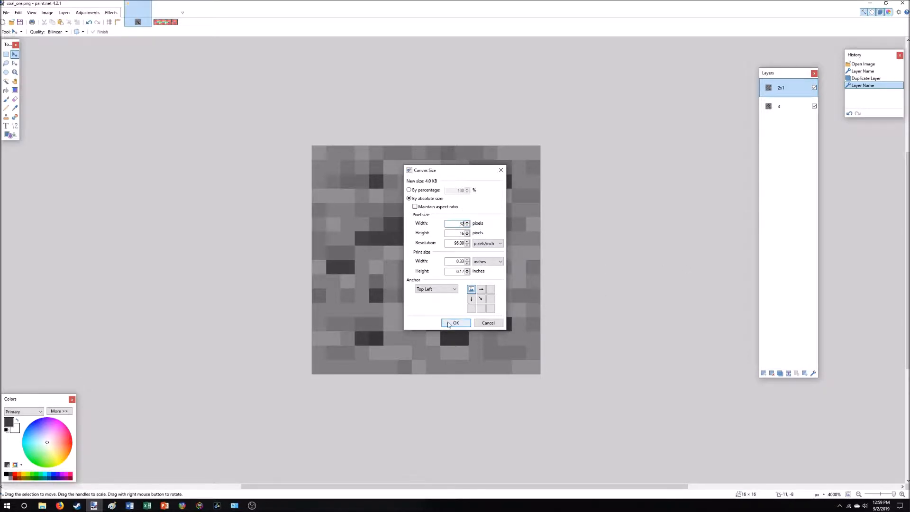
click(456, 322)
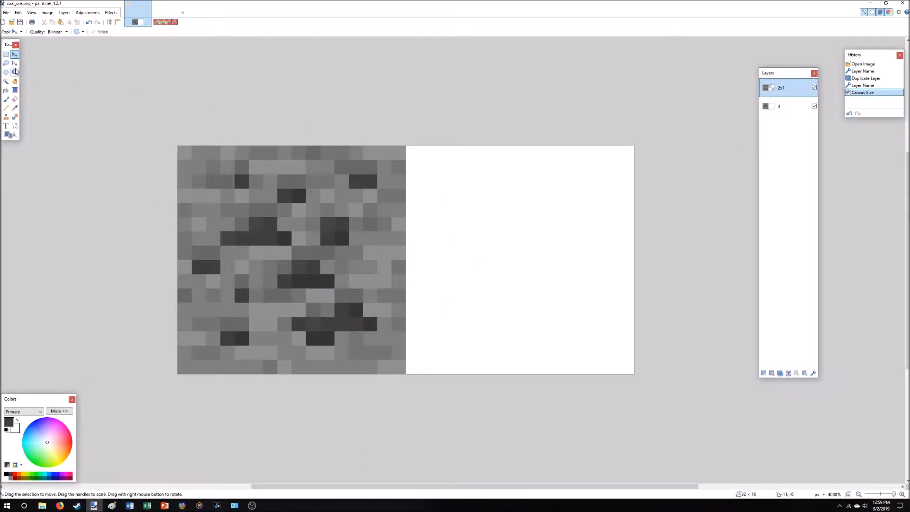
Erase the white right half to transparency and invert the selection onto the texture half.
click(780, 106)
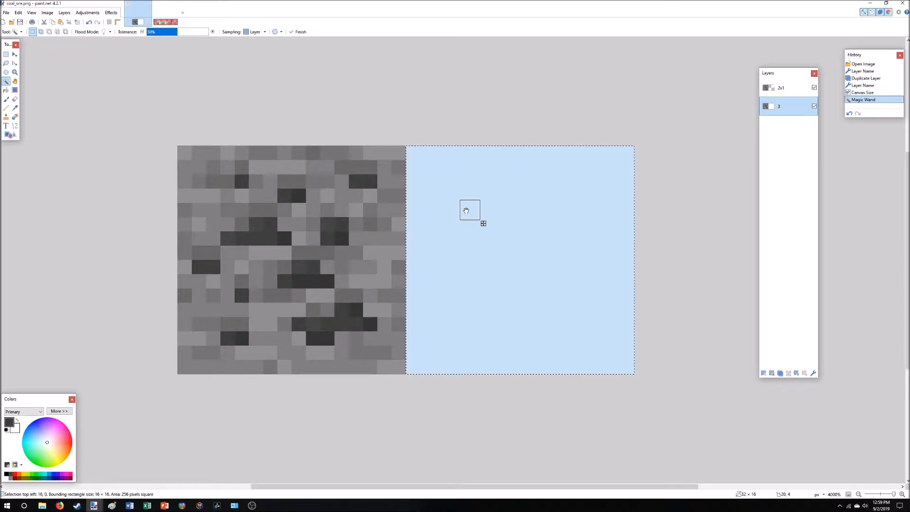
key(Delete)
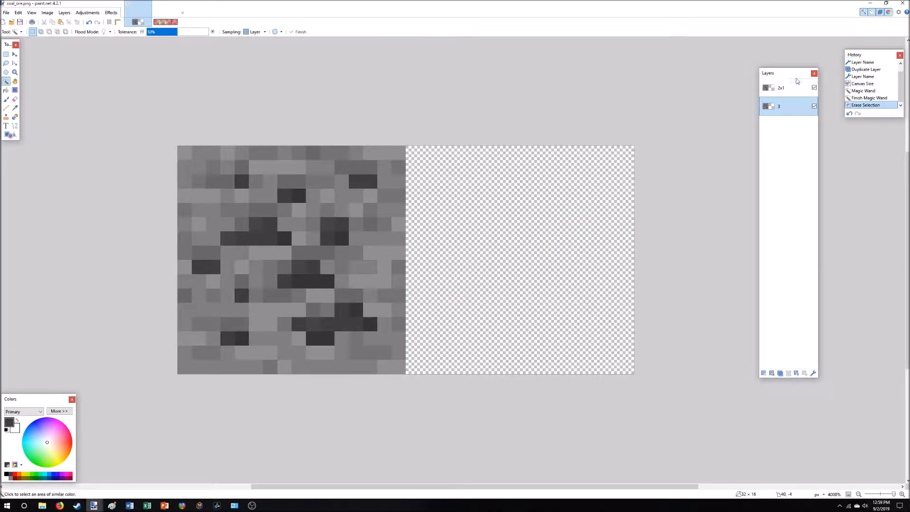
click(558, 226)
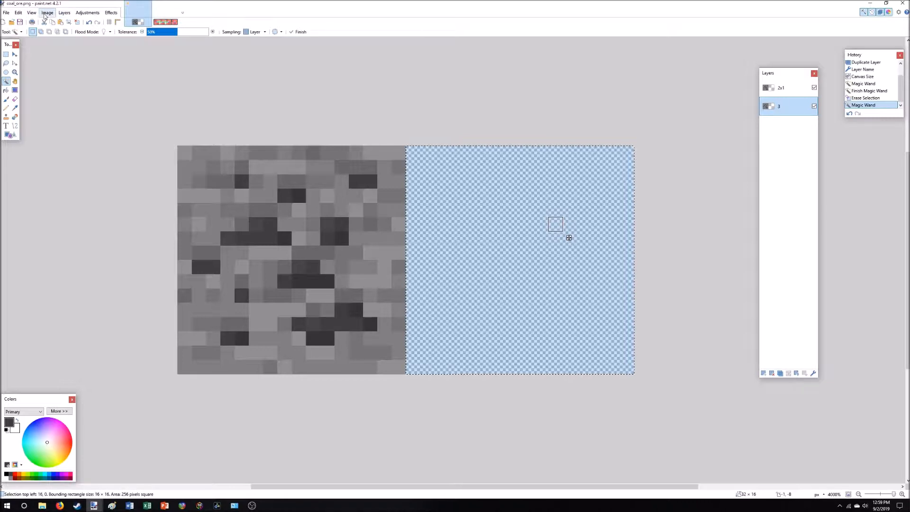
click(63, 13)
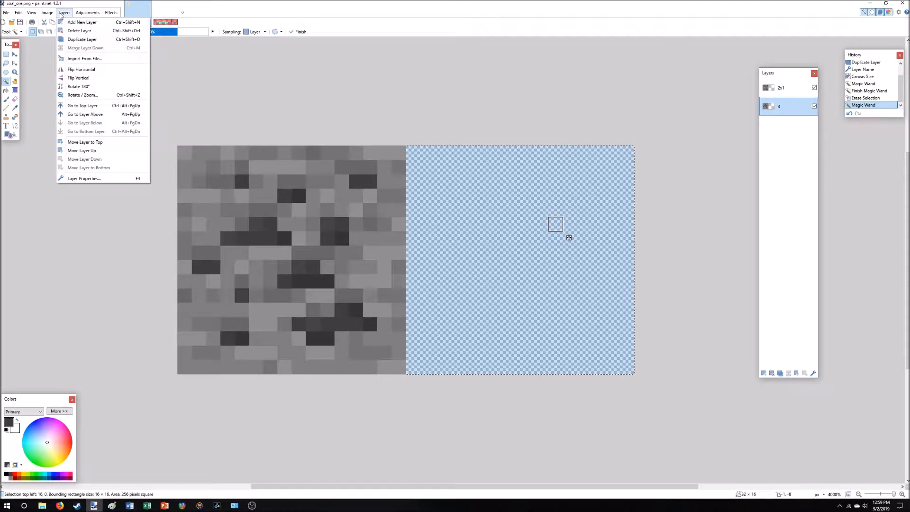
click(45, 13)
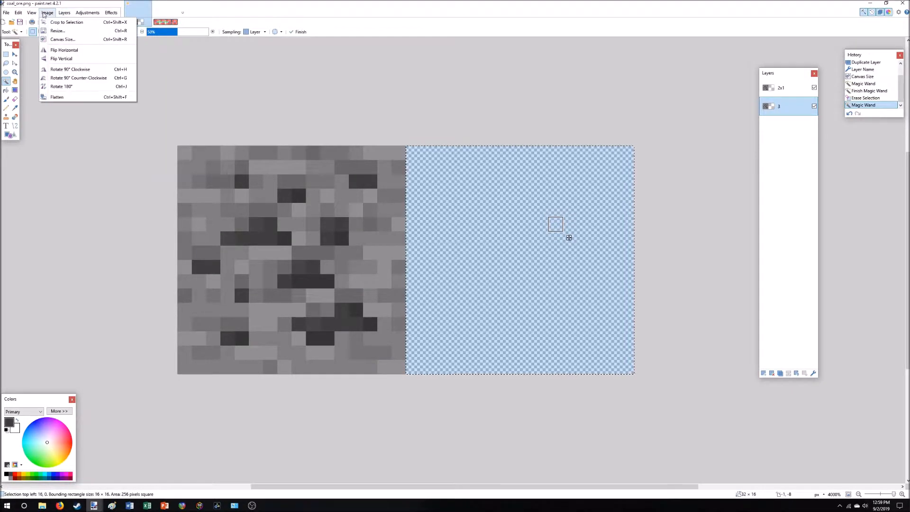
click(17, 12)
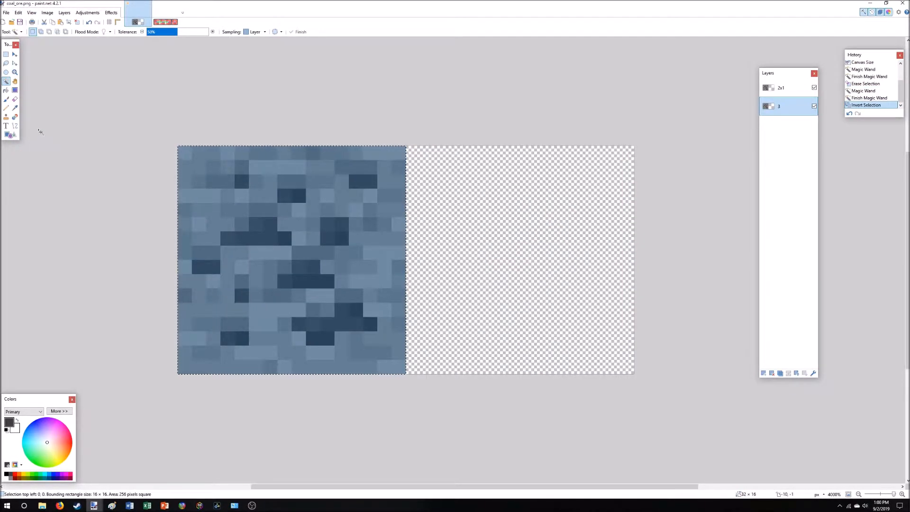
Paste a copy of the coal ore texture into the right half of the 2x1 layer.
click(789, 87)
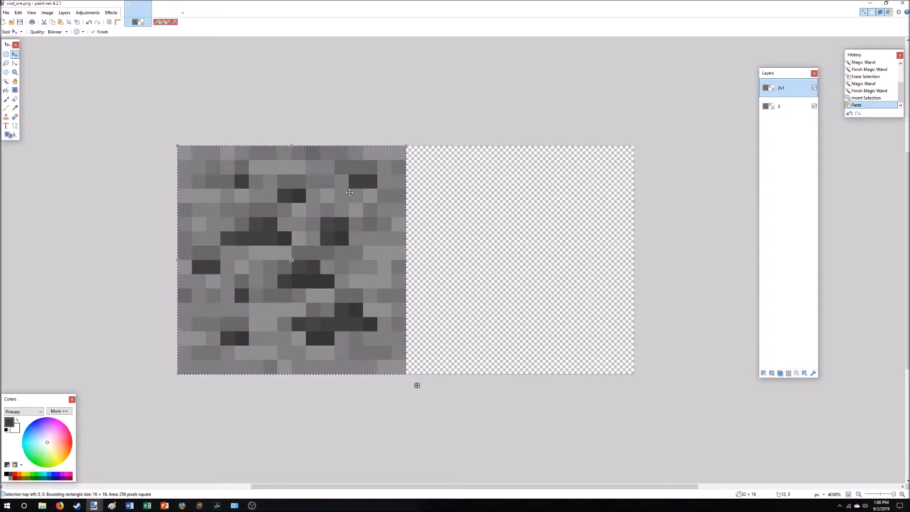
drag(350, 192, 583, 193)
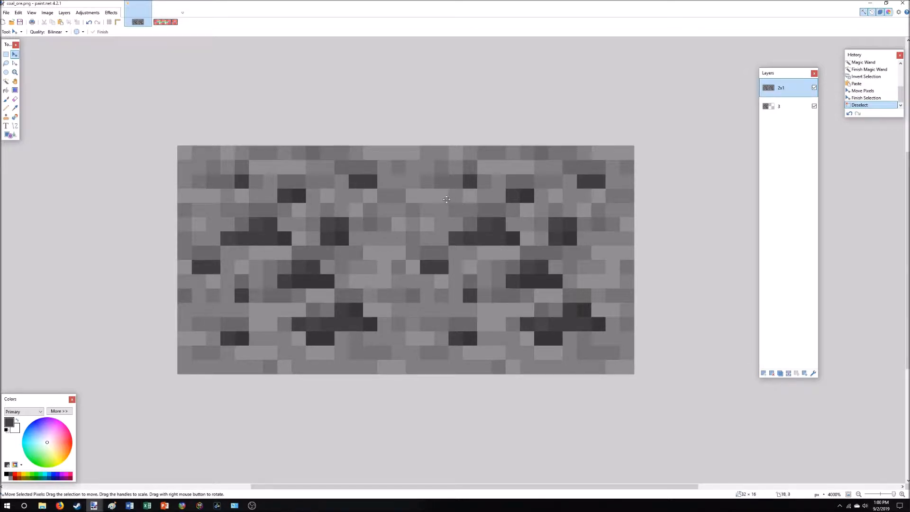
mouse_move(259, 183)
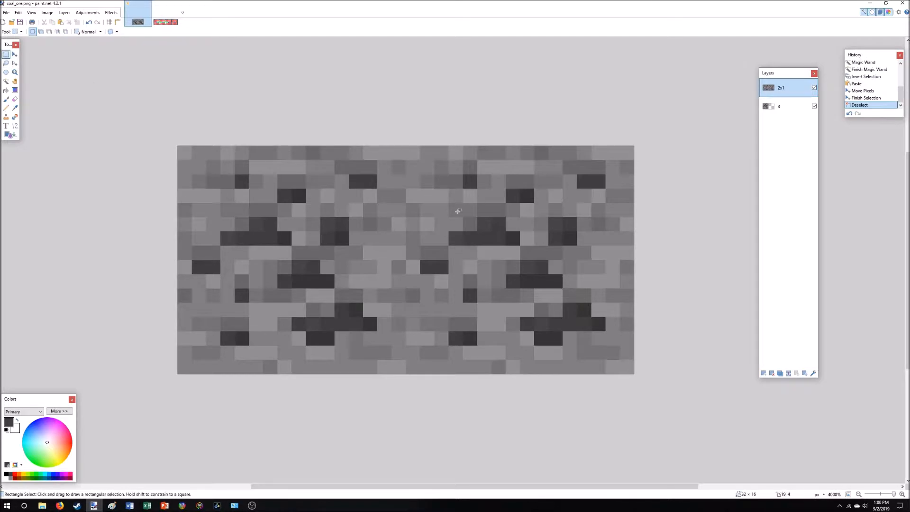
mouse_move(462, 172)
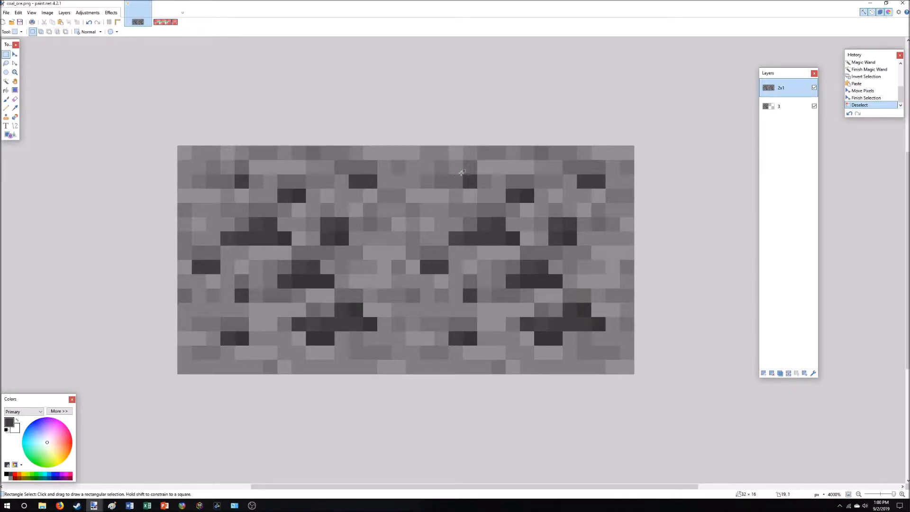
Copy a small 4×4 ore patch and place it over the tile seam to vary the repetition.
drag(448, 164, 548, 274)
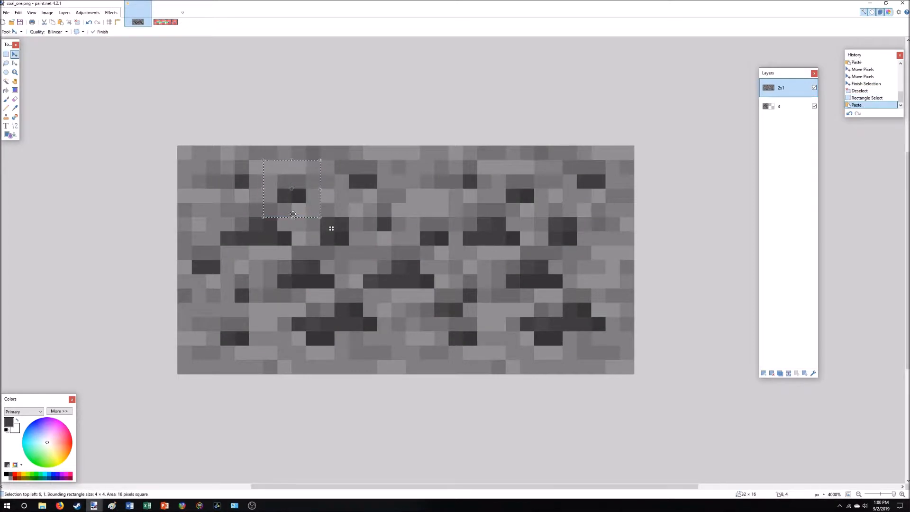
drag(291, 189, 419, 202)
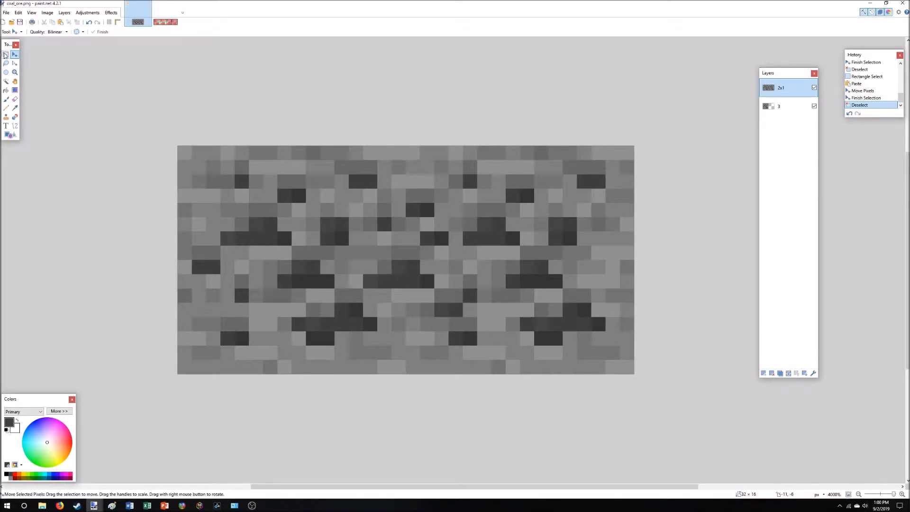
drag(448, 161, 492, 202)
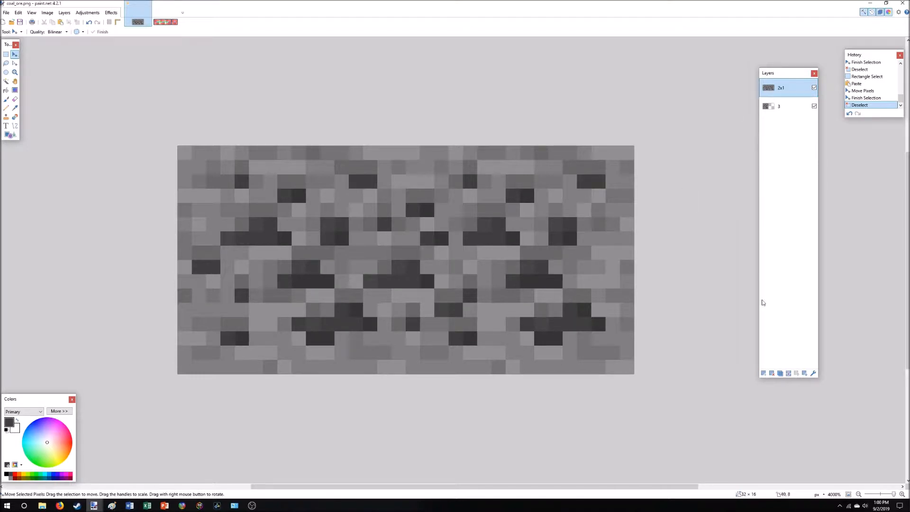
mouse_move(763, 374)
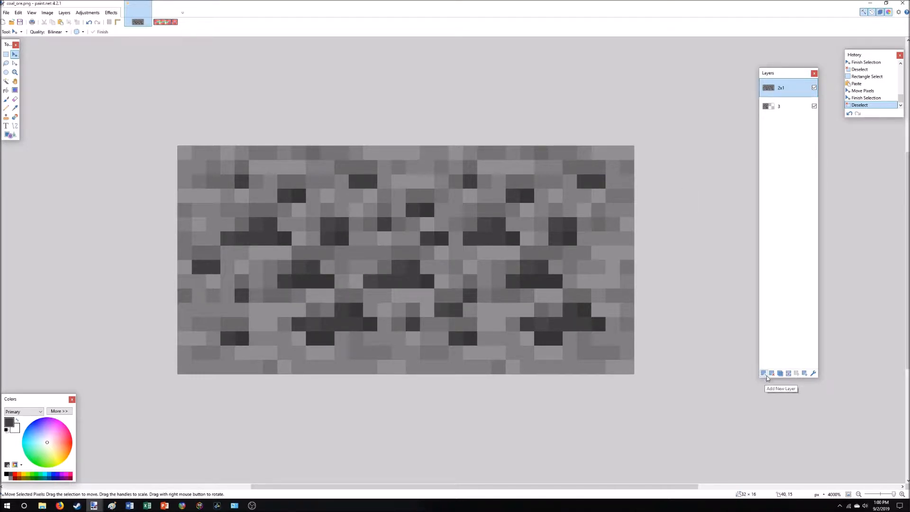
Add a new layer named 0 holding the left 16×16 half, with layers 2x1 and 3 hidden.
click(763, 373)
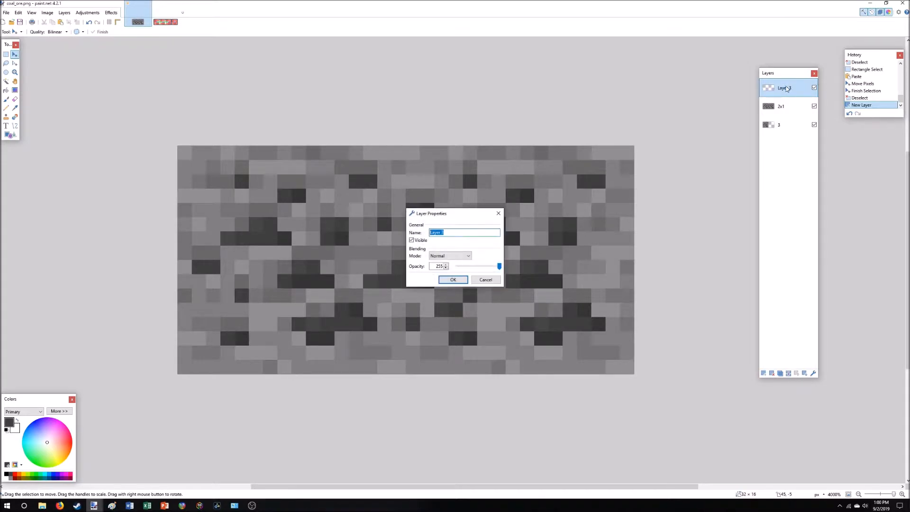
click(453, 279)
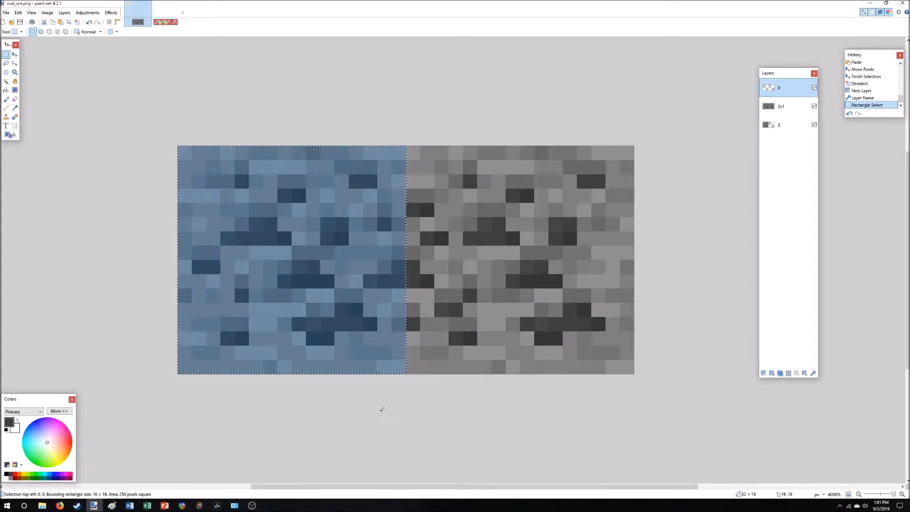
mouse_move(608, 247)
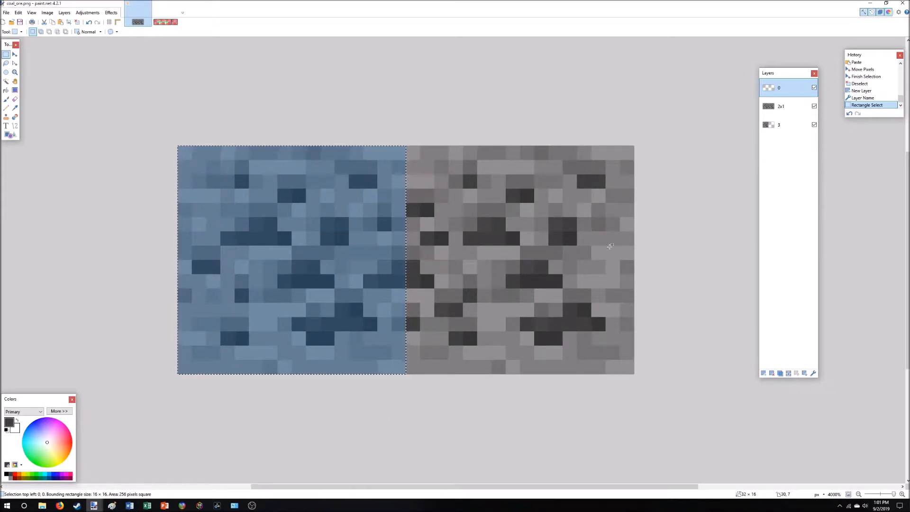
click(781, 106)
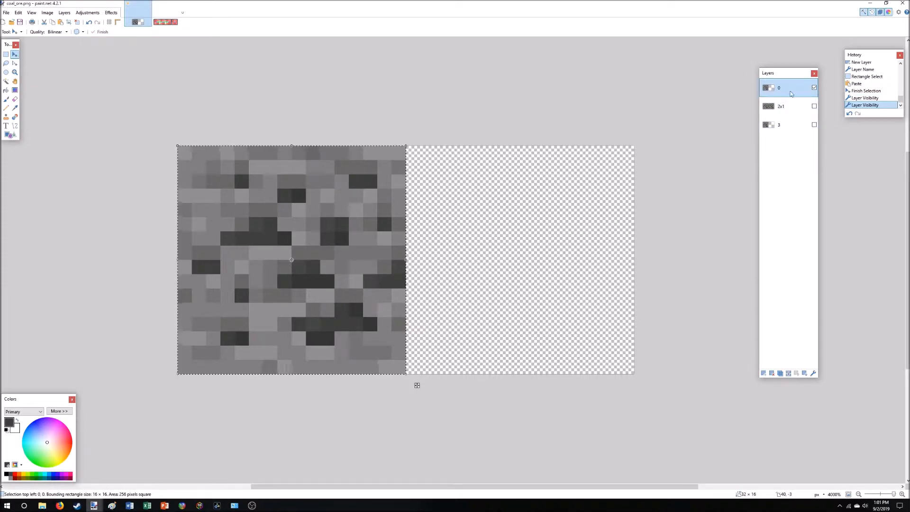
Add layer 2 and paste the right half of the doubled texture into it.
click(763, 374)
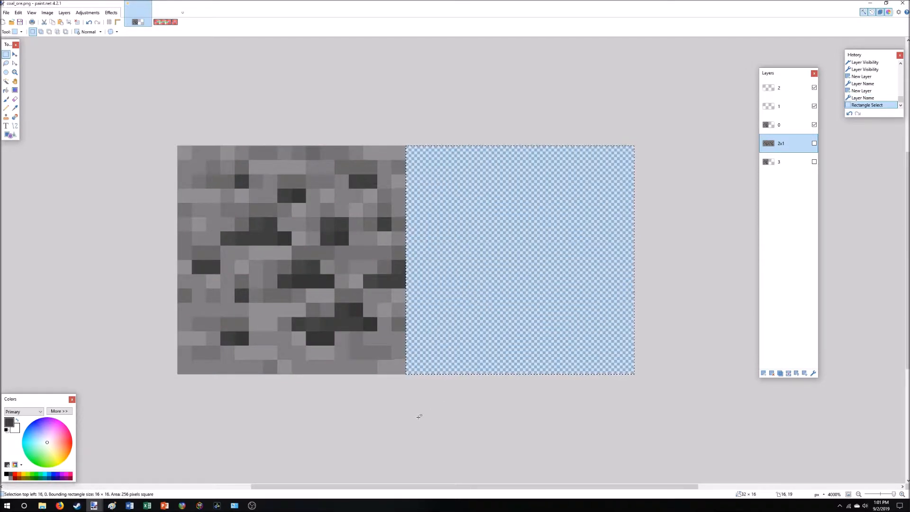
click(814, 143)
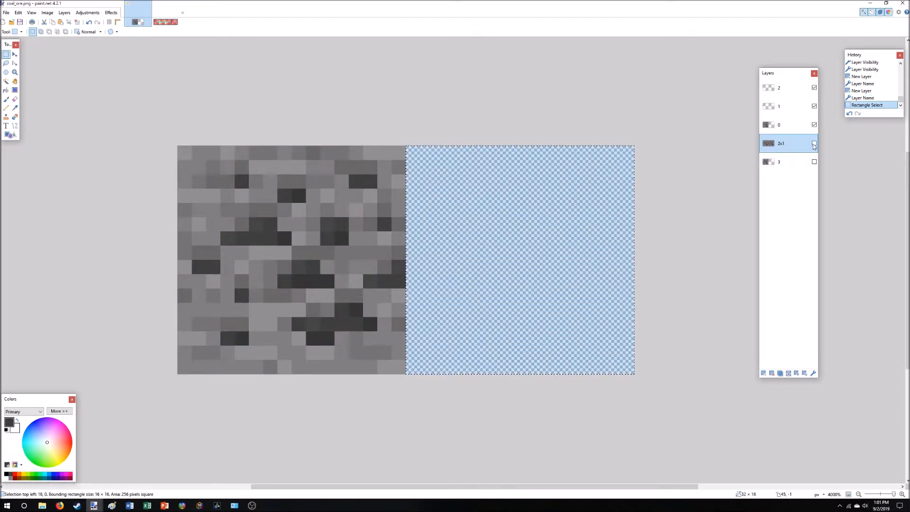
click(813, 144)
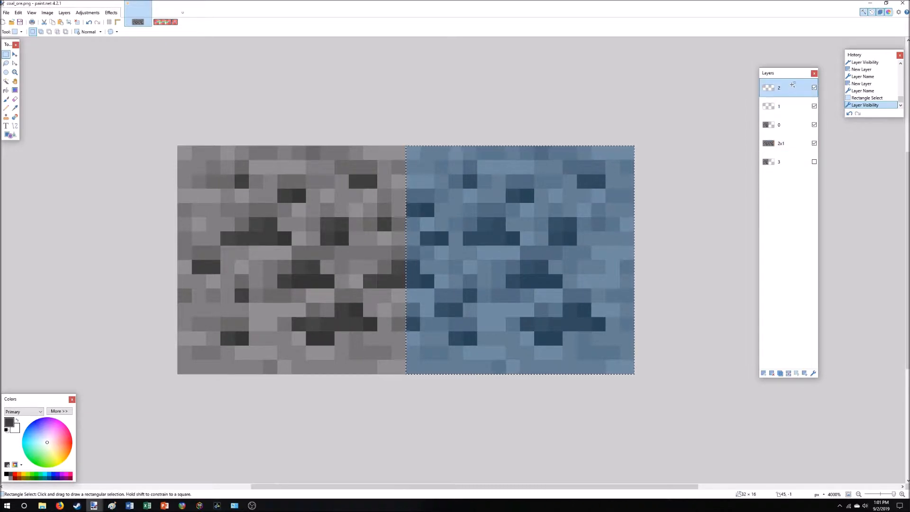
key(ctrl+v)
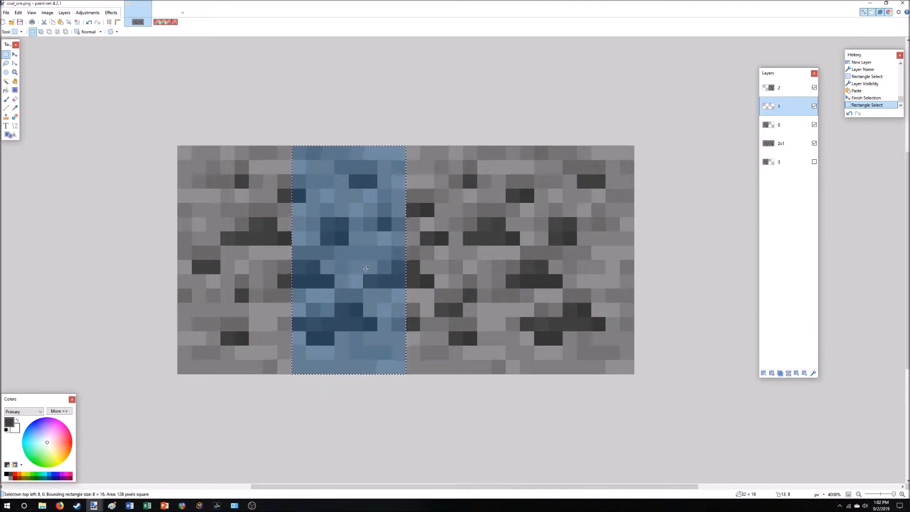
mouse_move(579, 169)
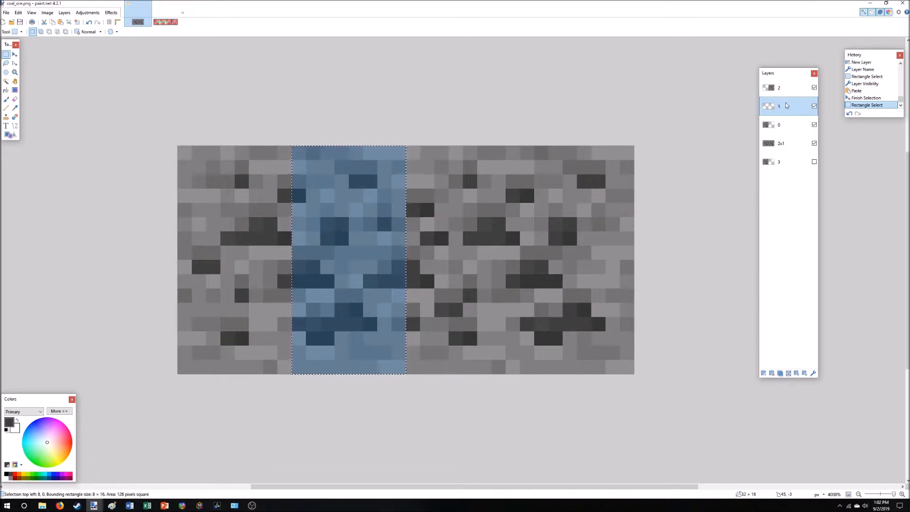
Copy the 8-pixel middle strips from the 2x1 layer into layer 1.
click(788, 142)
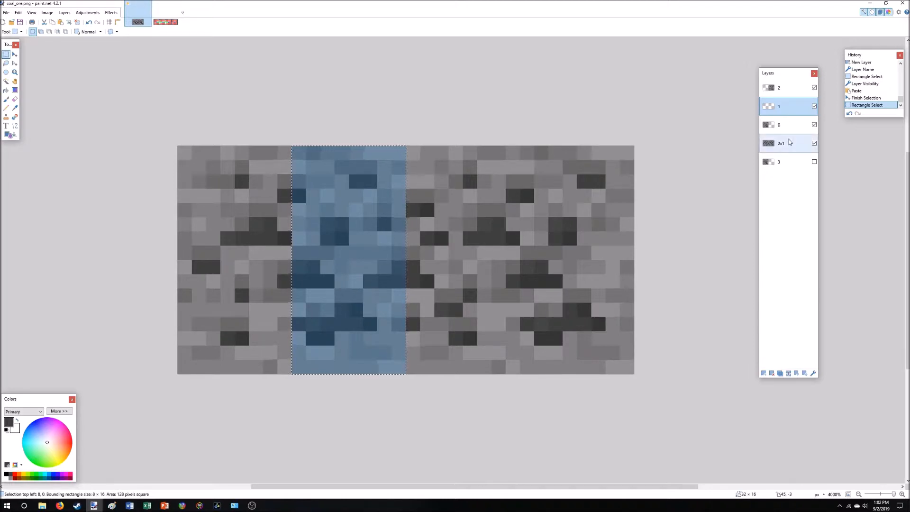
click(781, 142)
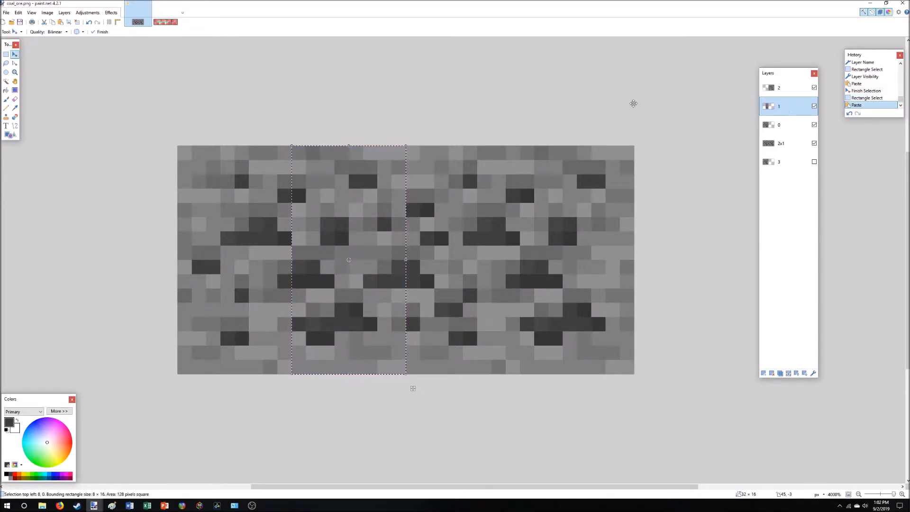
mouse_move(6, 52)
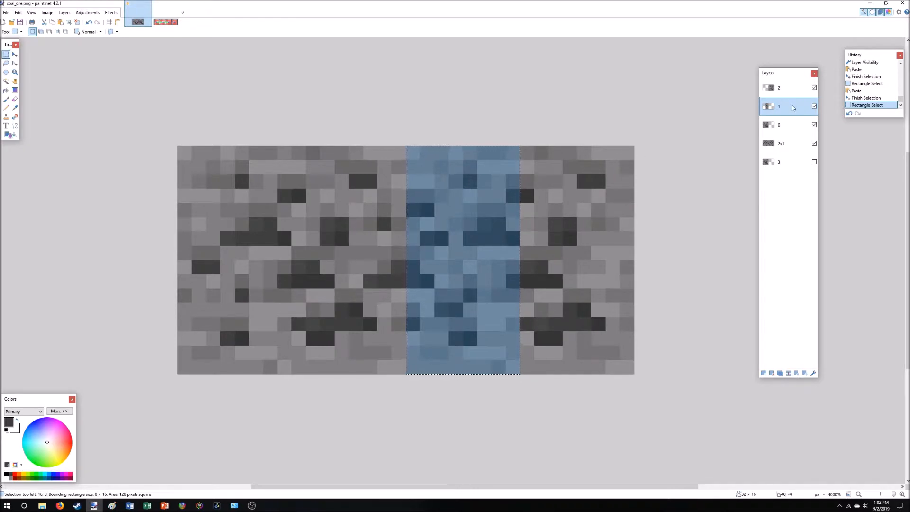
click(787, 144)
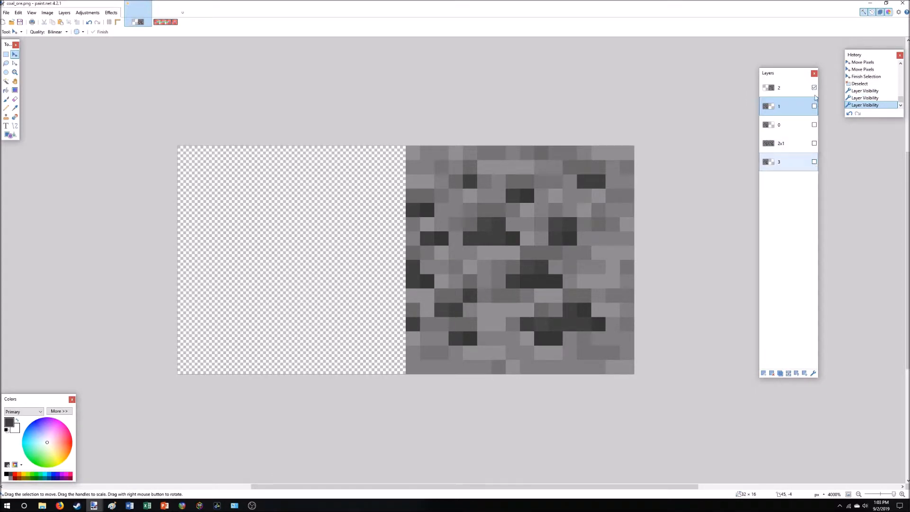
Check each tile layer's visibility on its own, ending with only layer 2 shown.
click(814, 87)
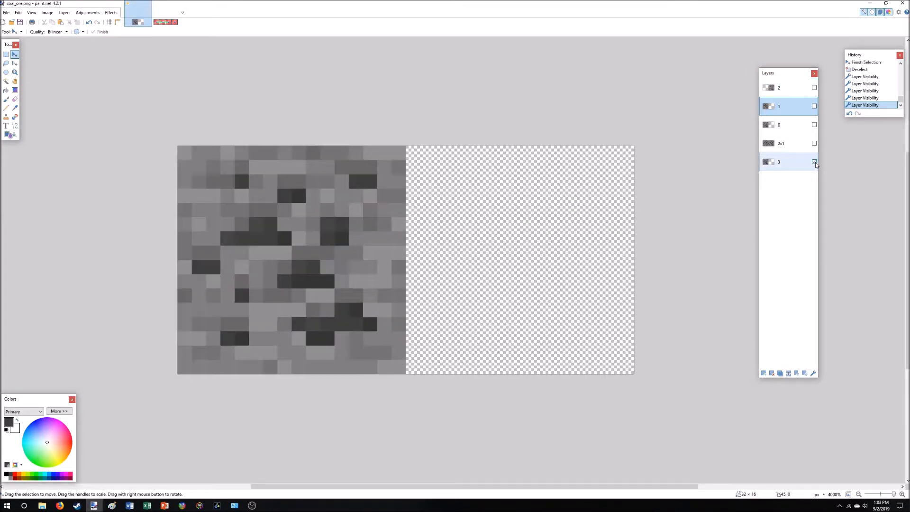
click(814, 161)
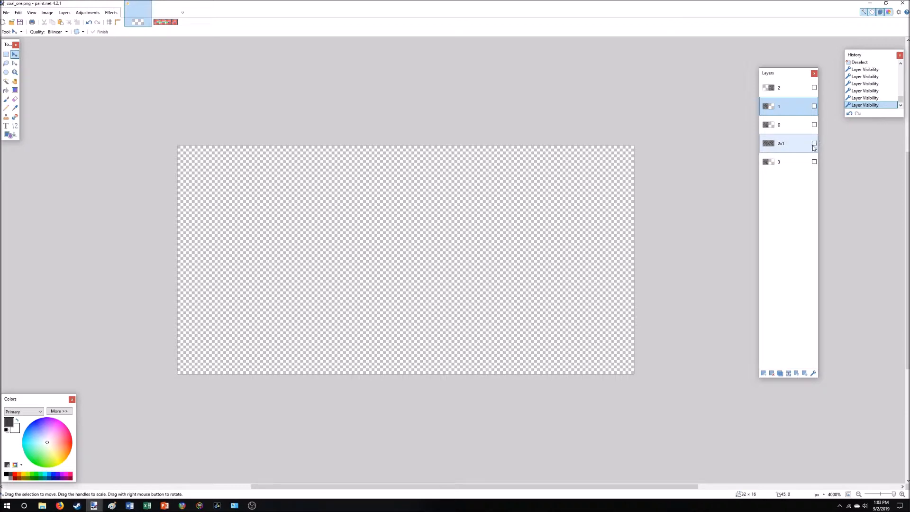
click(814, 143)
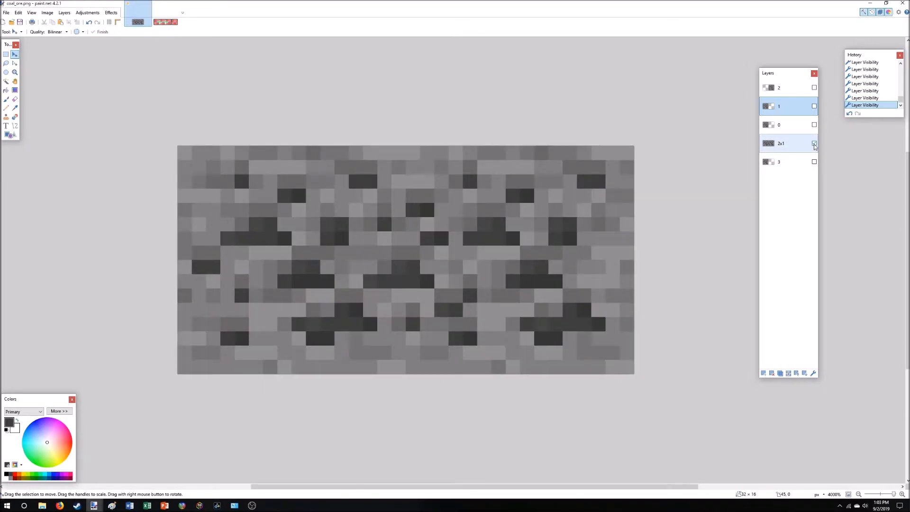
click(814, 144)
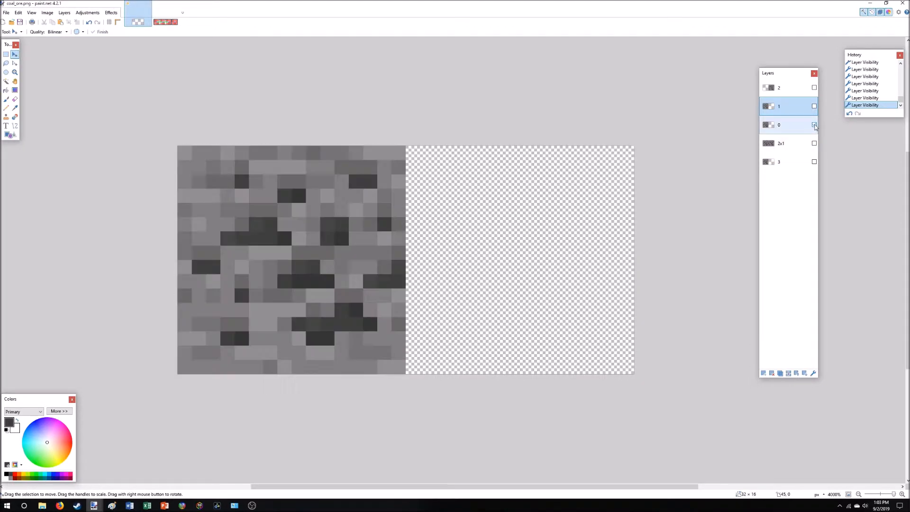
click(814, 126)
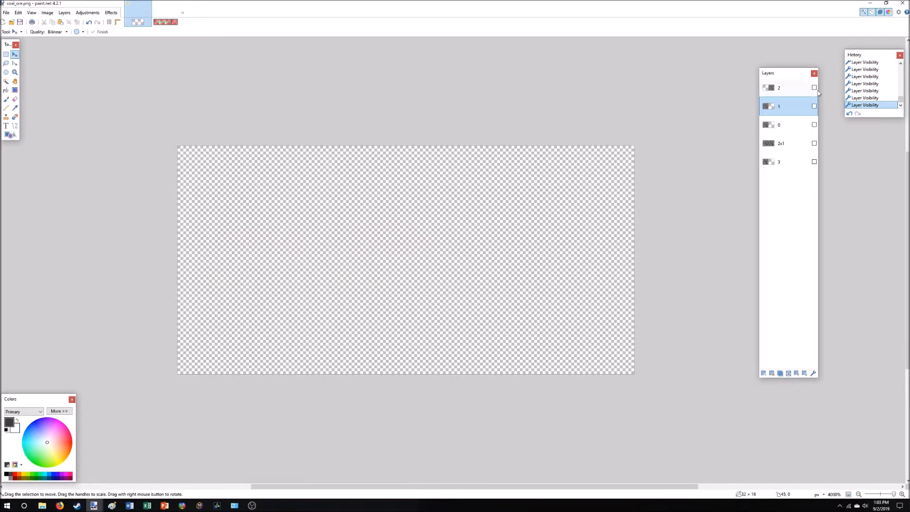
click(813, 87)
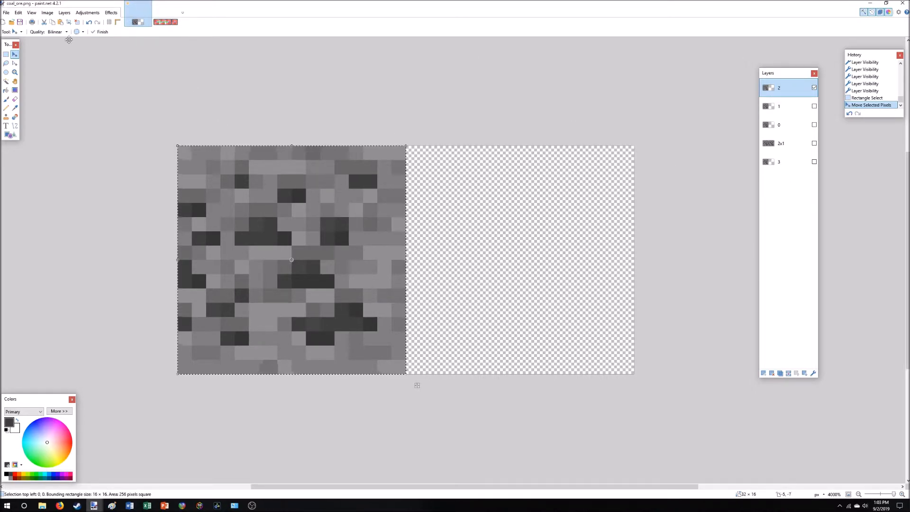
Crop the image to the 16×16 selection, removing the 2x1 layer's extra width.
click(45, 12)
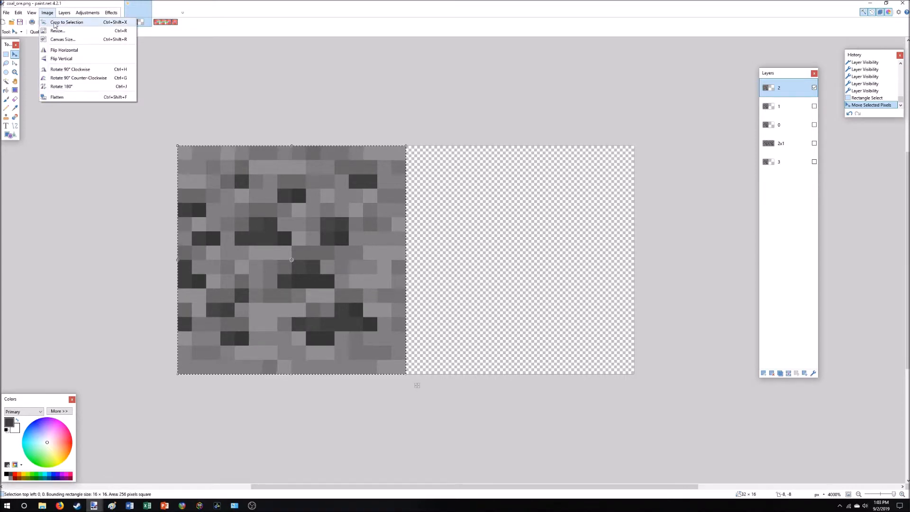
click(65, 21)
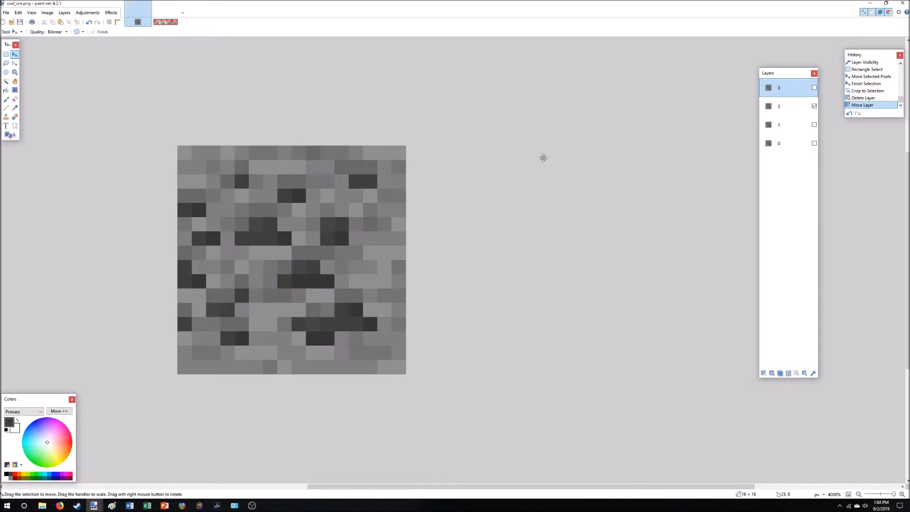
mouse_move(424, 256)
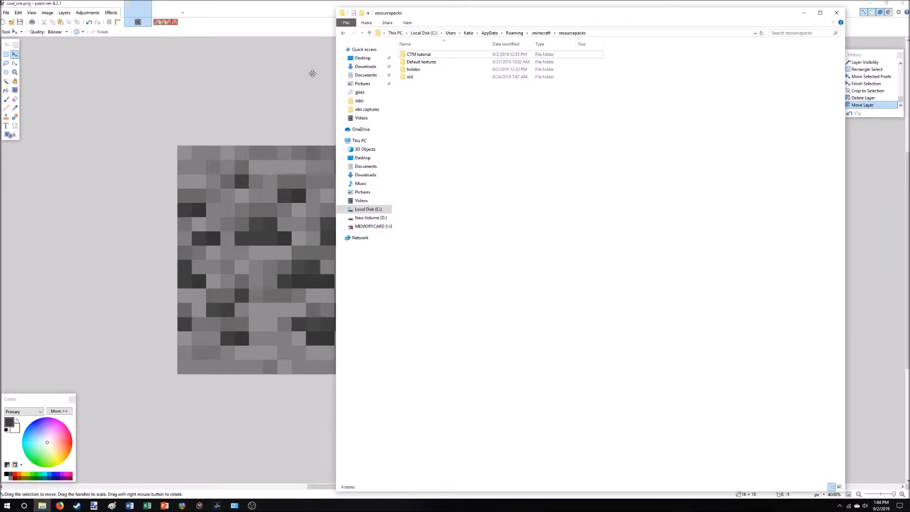
Navigate into the resource pack's assets > minecraft > optifine > ctm folder.
double_click(419, 54)
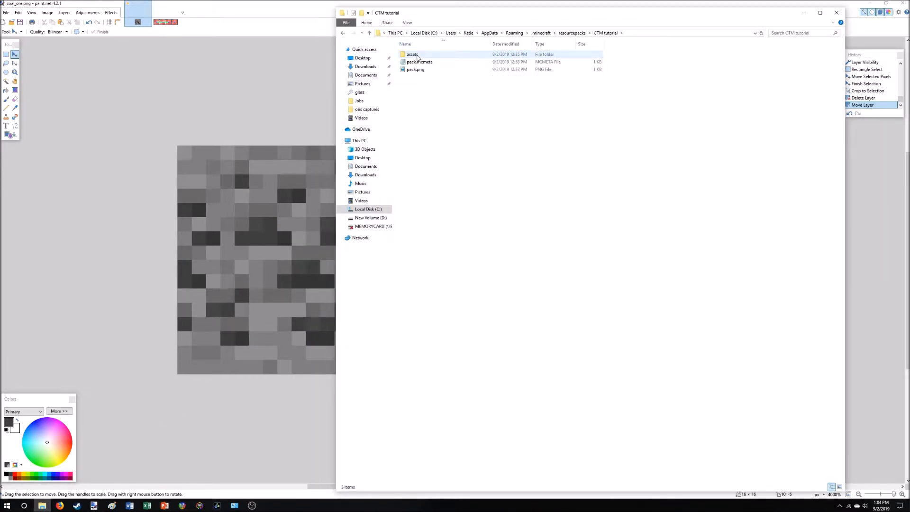
double_click(410, 54)
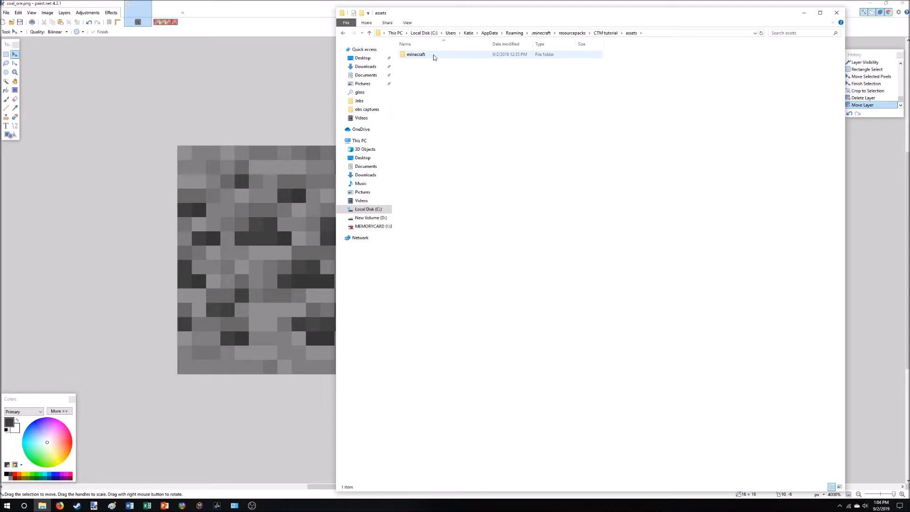
double_click(416, 54)
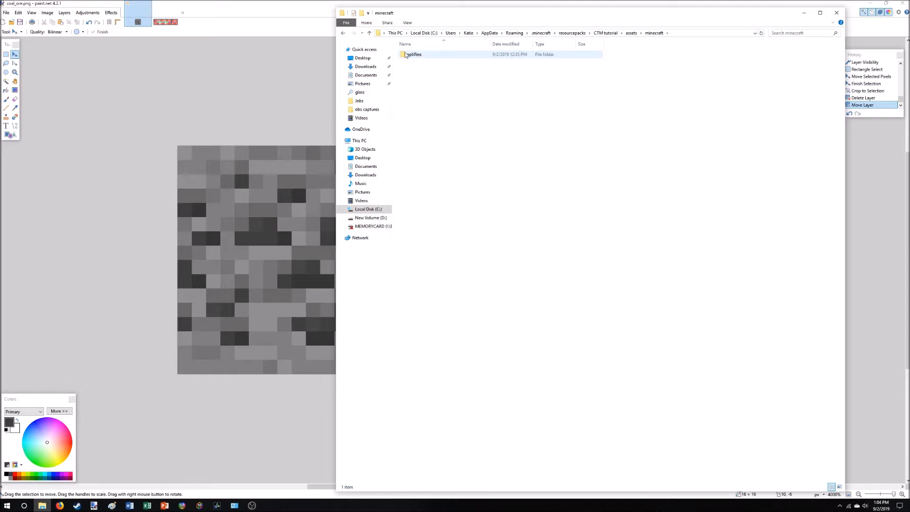
double_click(414, 54)
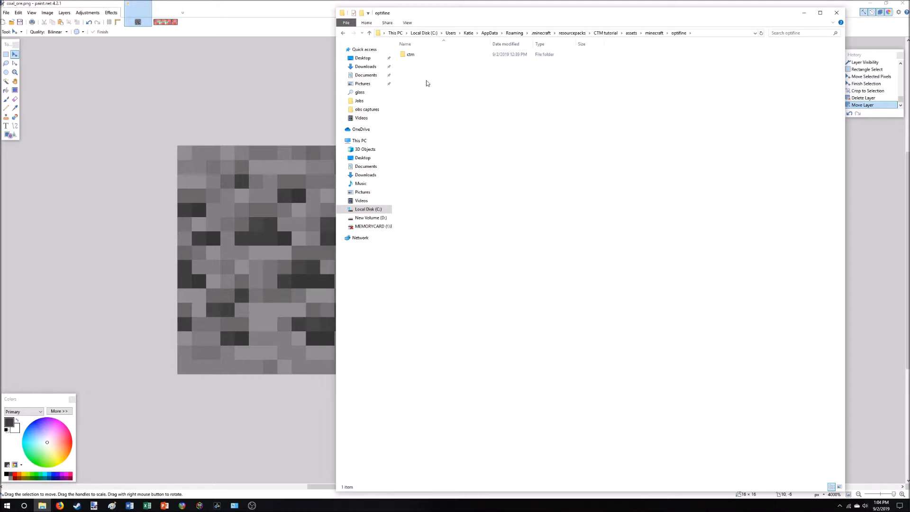
mouse_move(410, 54)
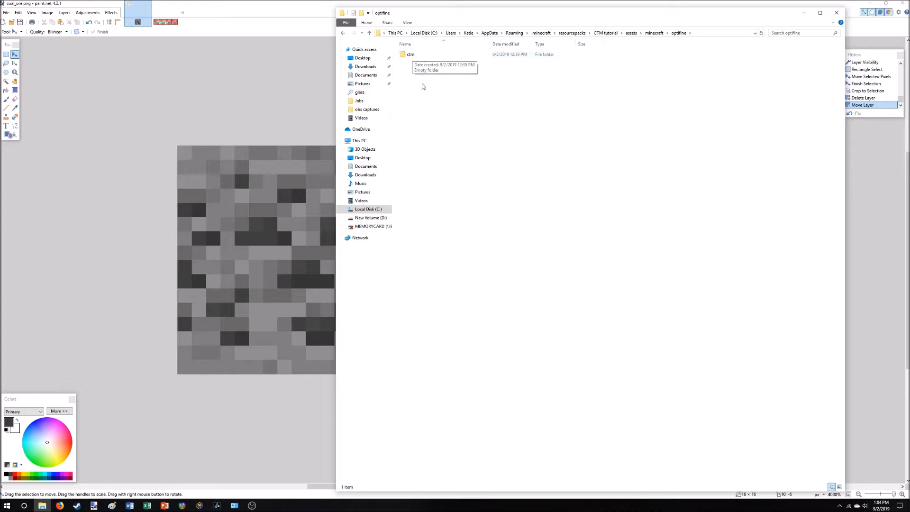
double_click(411, 54)
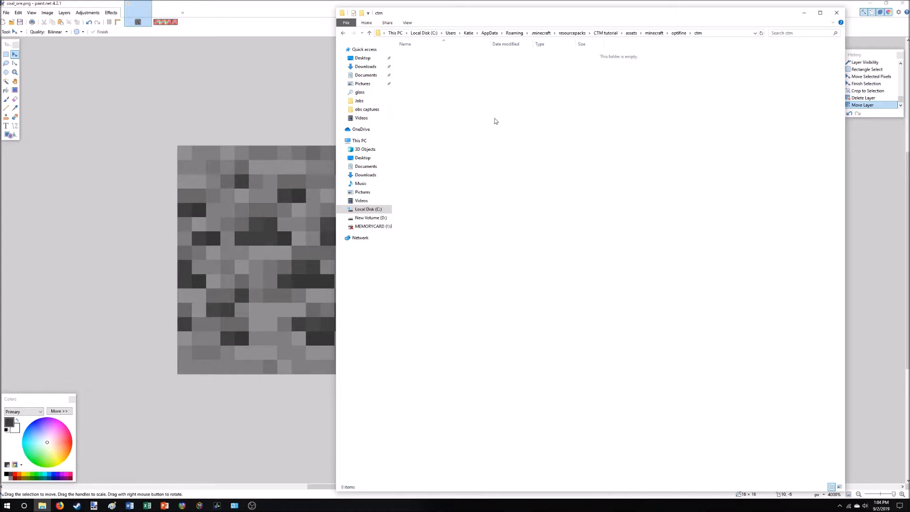
Create a new folder named coal_ore inside ctm and enter it.
right_click(496, 122)
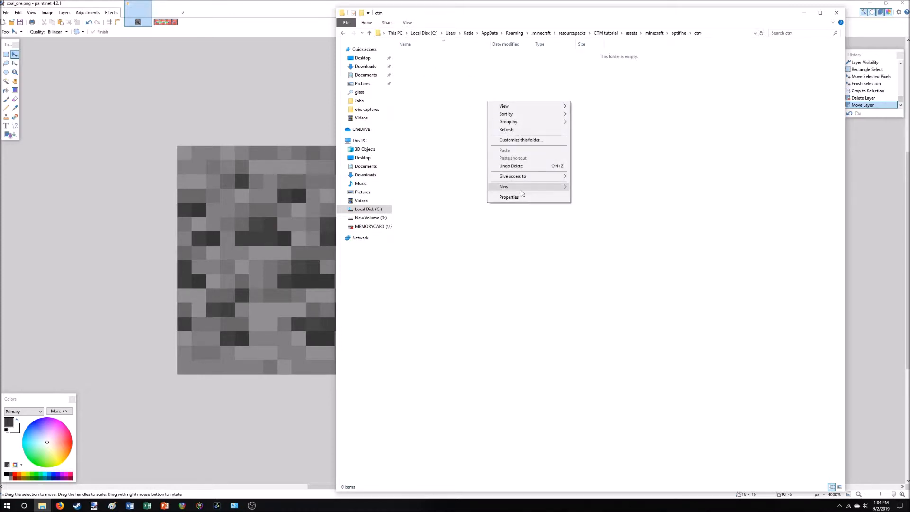
click(505, 187)
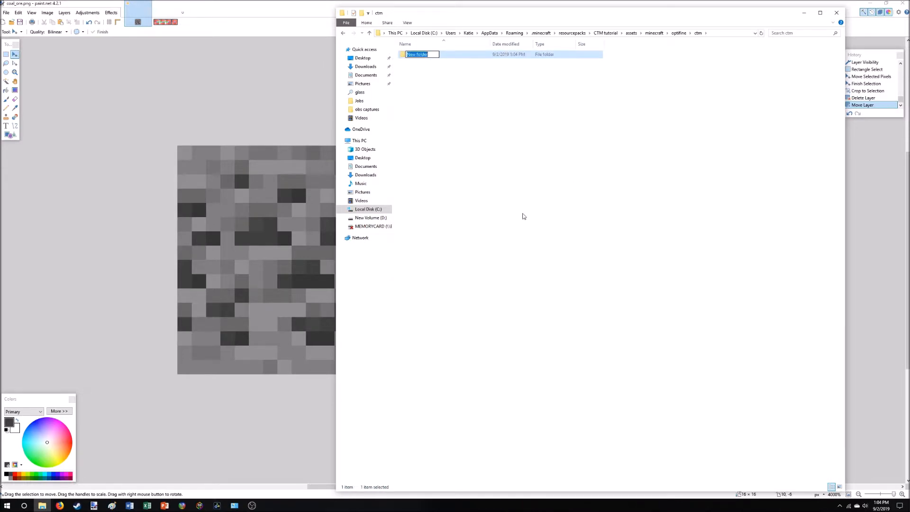
text(coal_)
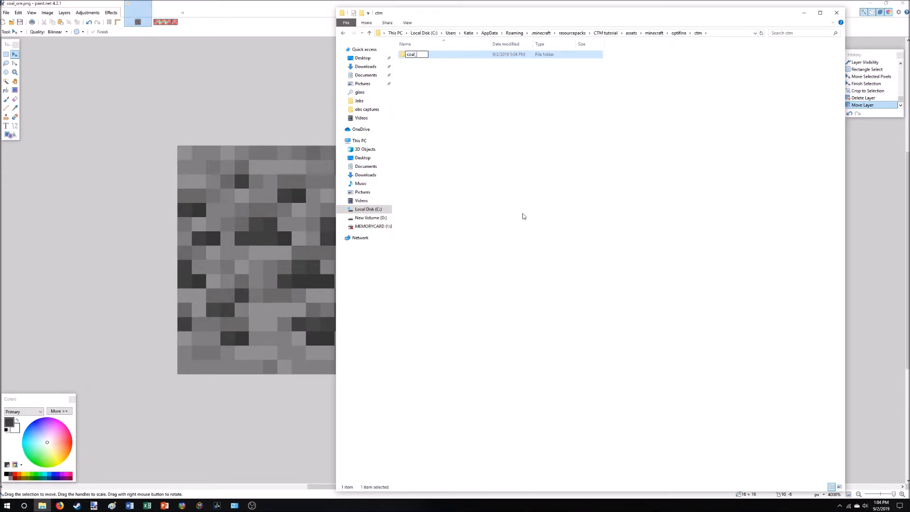
key(Enter)
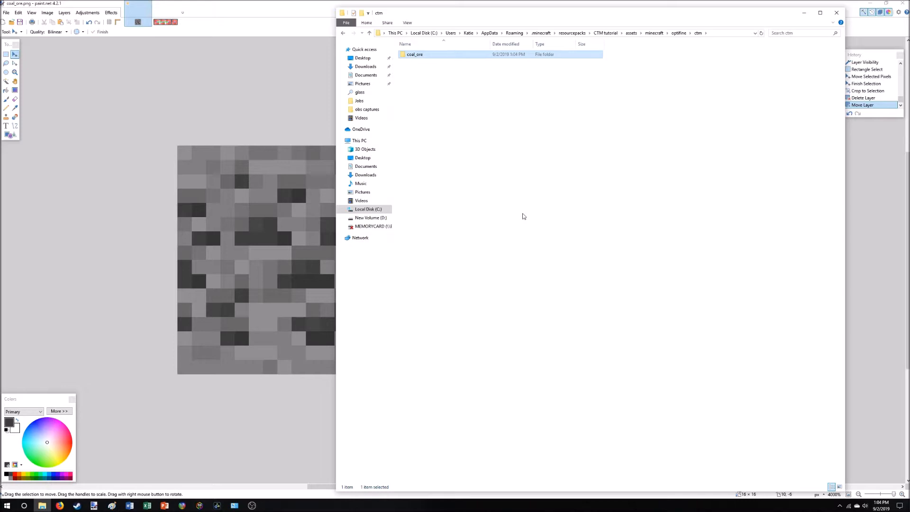
double_click(415, 54)
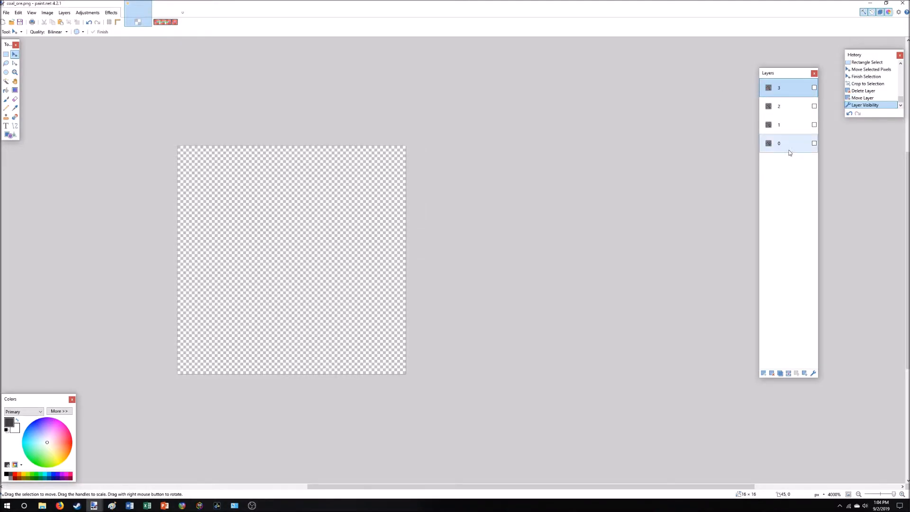
Show layer 0 alone and save it as 0.png in the coal_ore folder.
click(814, 143)
text(0.png)
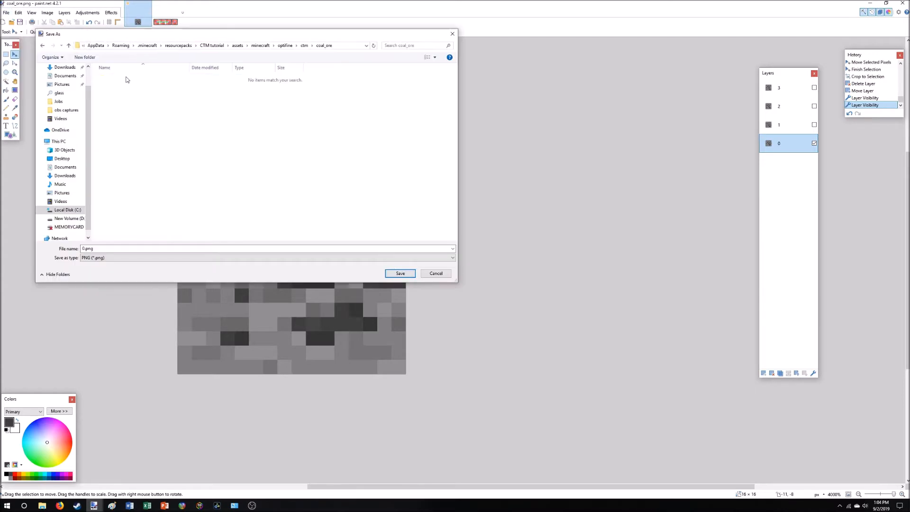
mouse_move(400, 273)
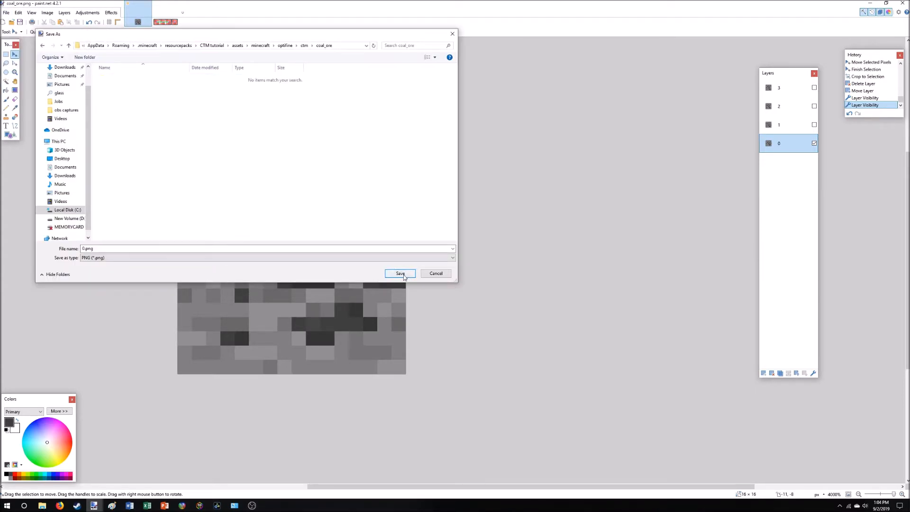
click(400, 273)
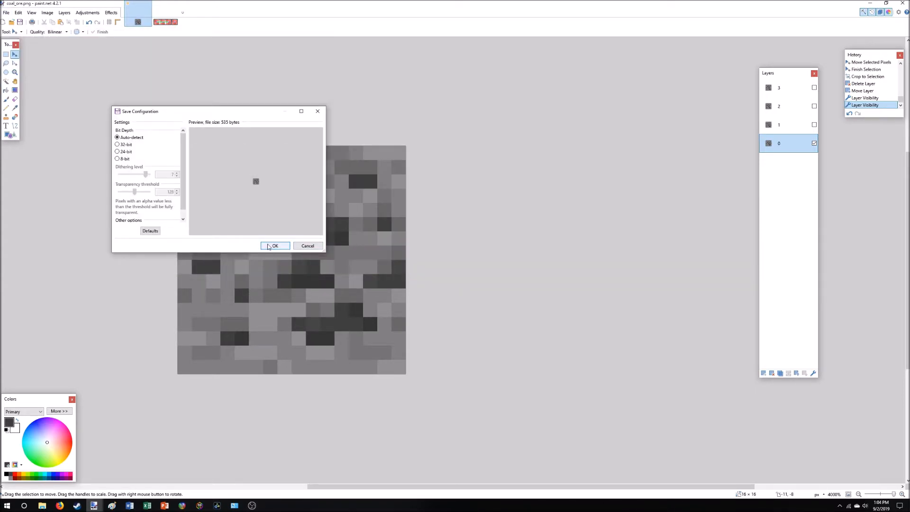
click(275, 246)
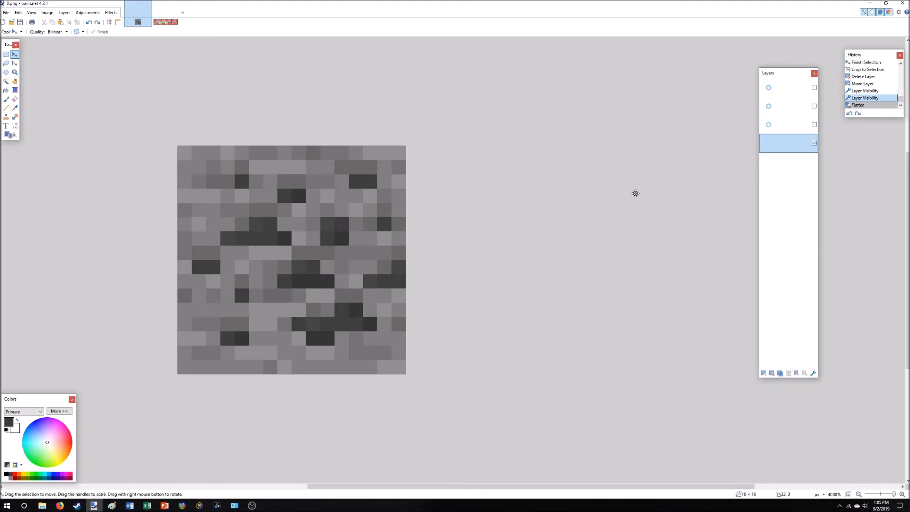
Show only tile layer 1 and save it as 1.png, repeating for tiles 2 and 3.
click(813, 143)
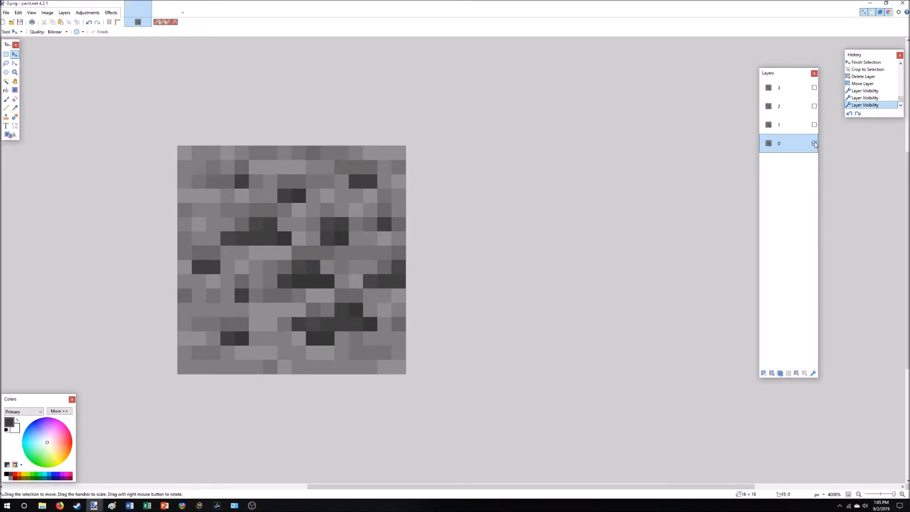
click(813, 125)
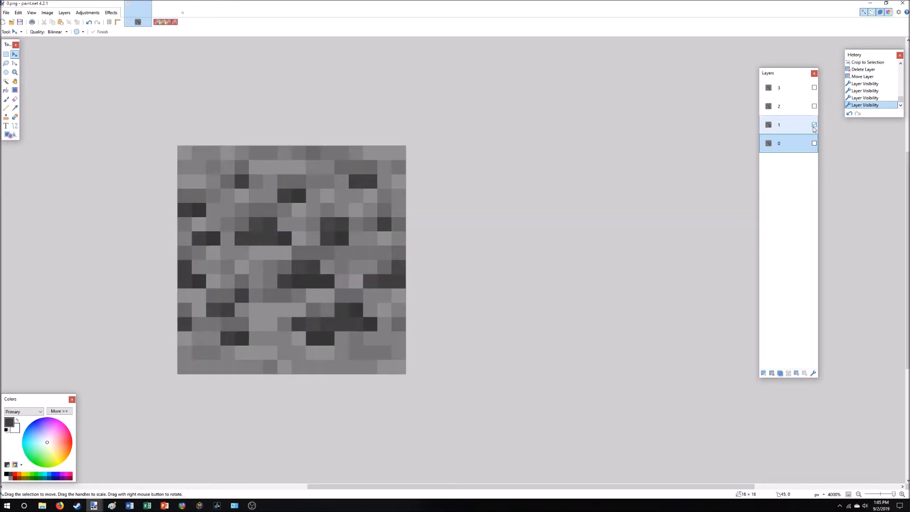
click(813, 125)
text(1)
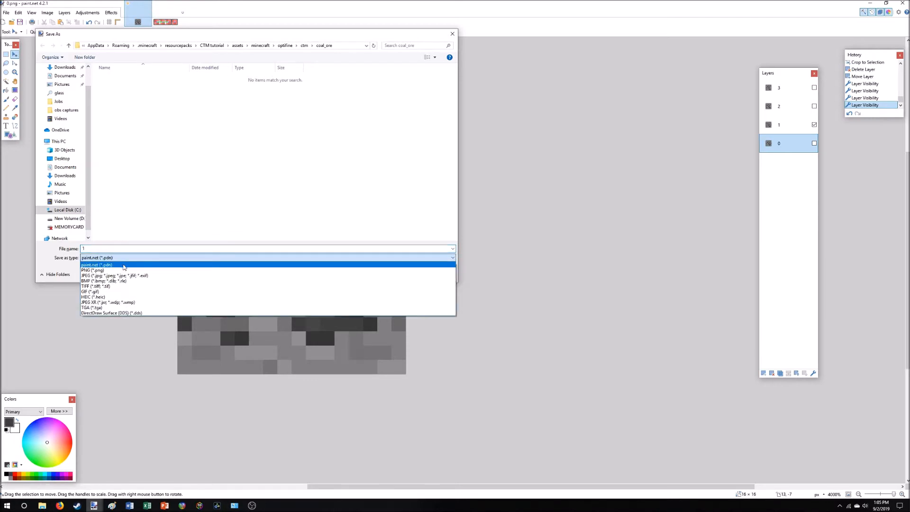
click(94, 269)
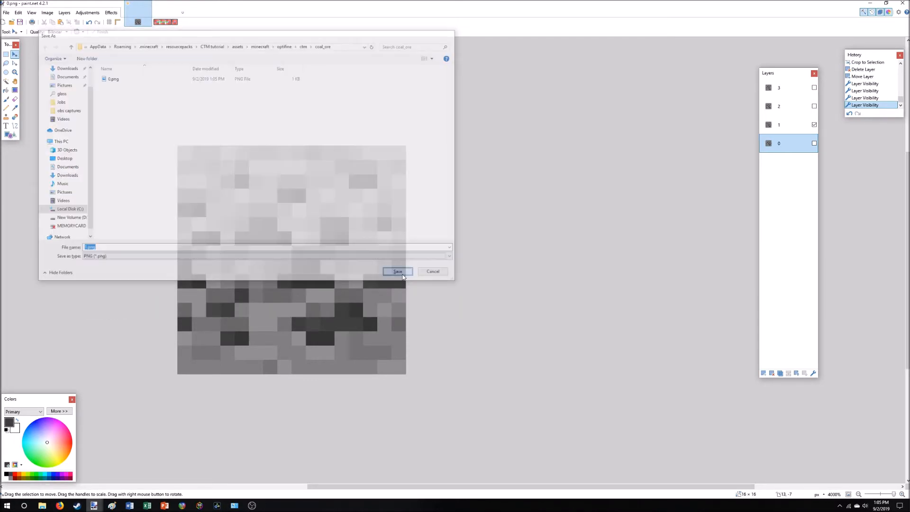
click(398, 271)
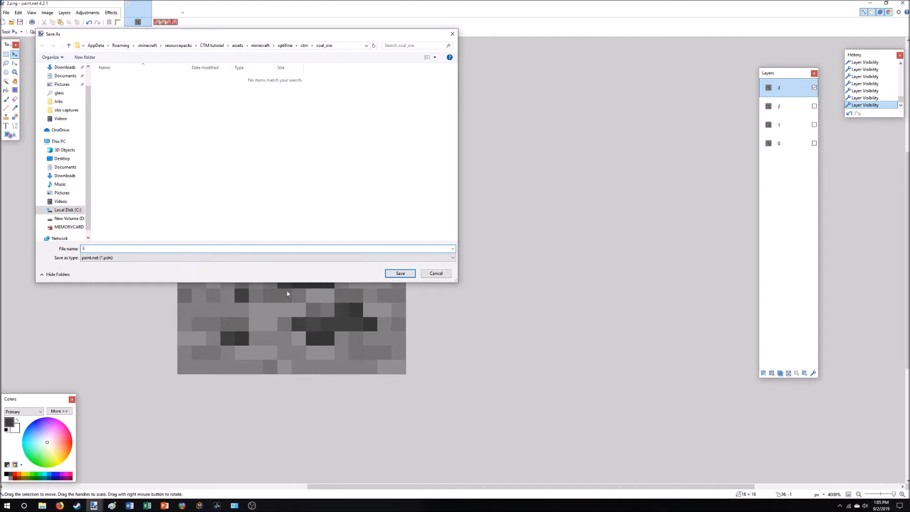
click(400, 273)
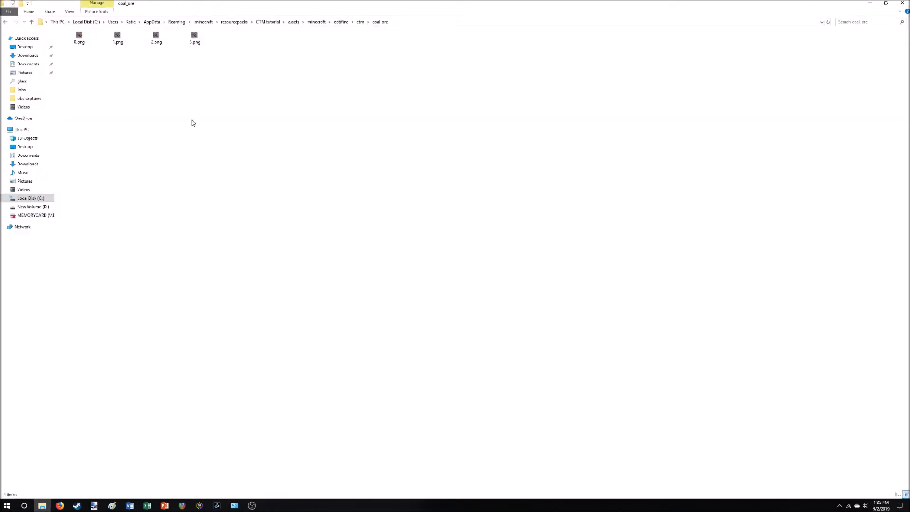
Create a new text file beside 0–3.png and rename it coal_ore.properties.
click(194, 37)
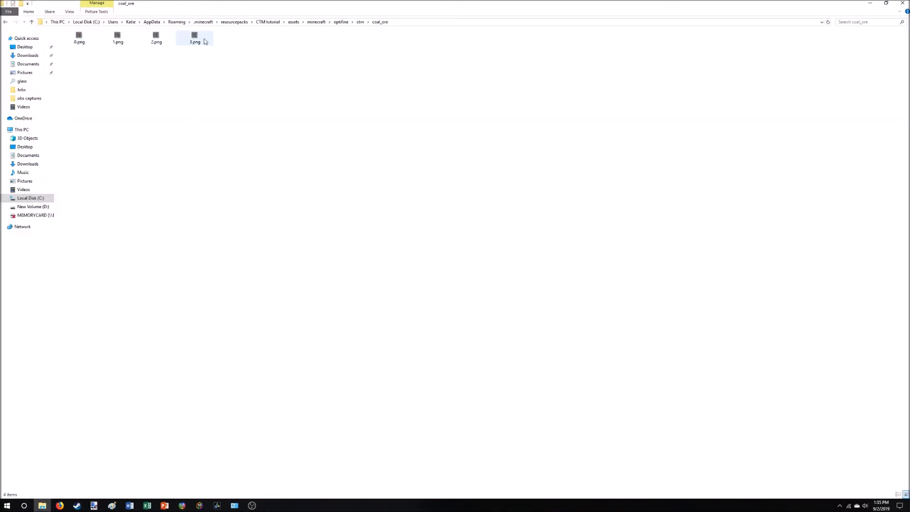
click(265, 83)
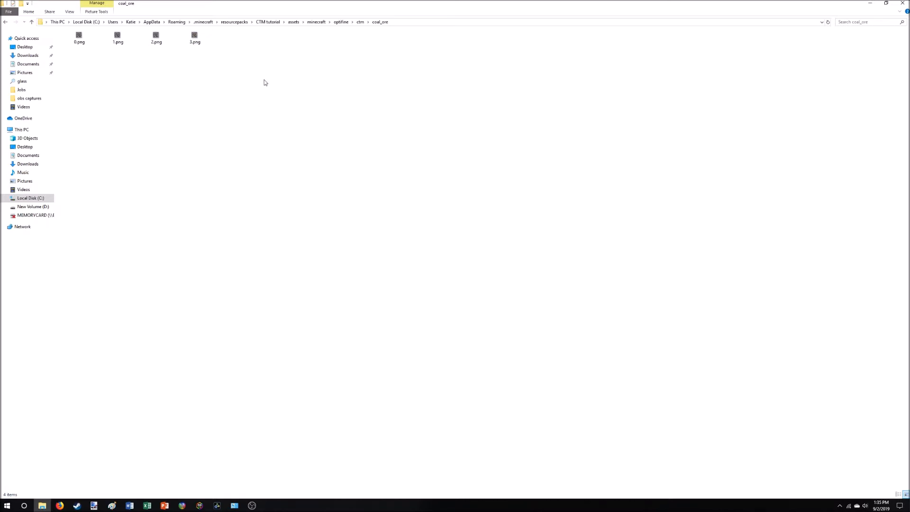
right_click(265, 83)
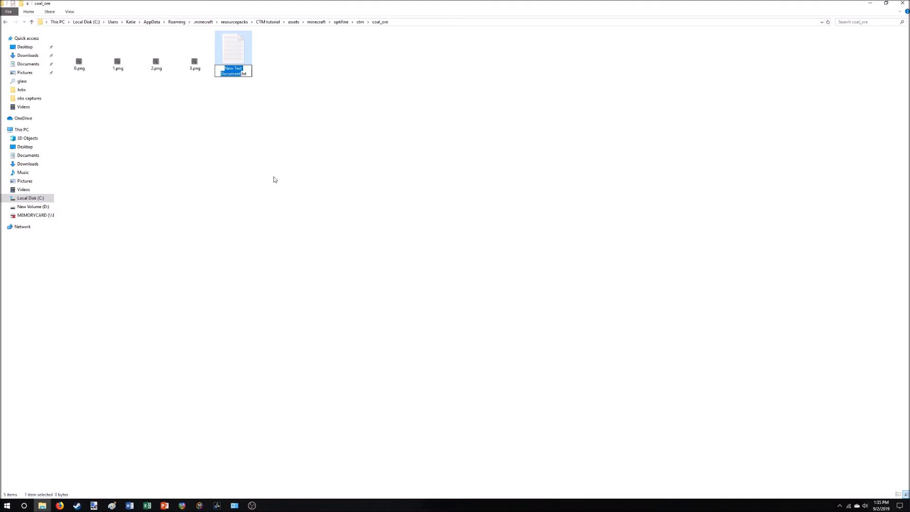
text(coal.txt)
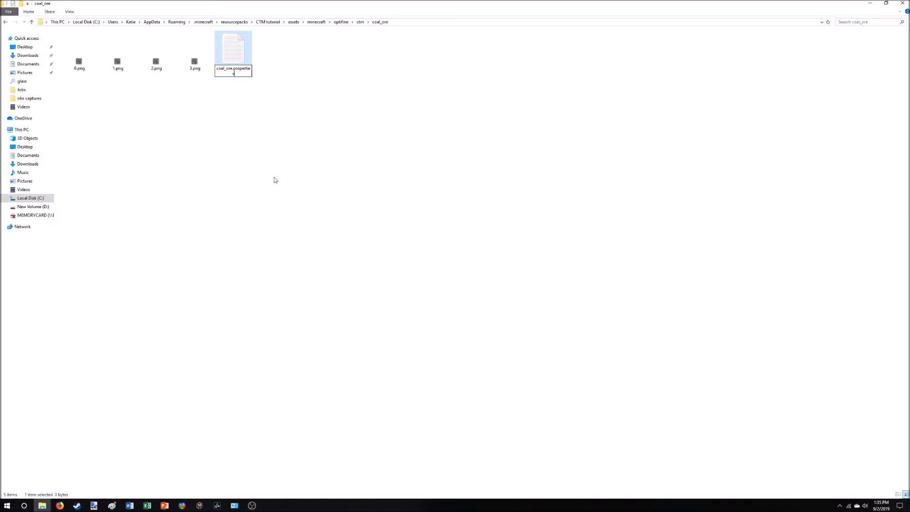
key(Enter)
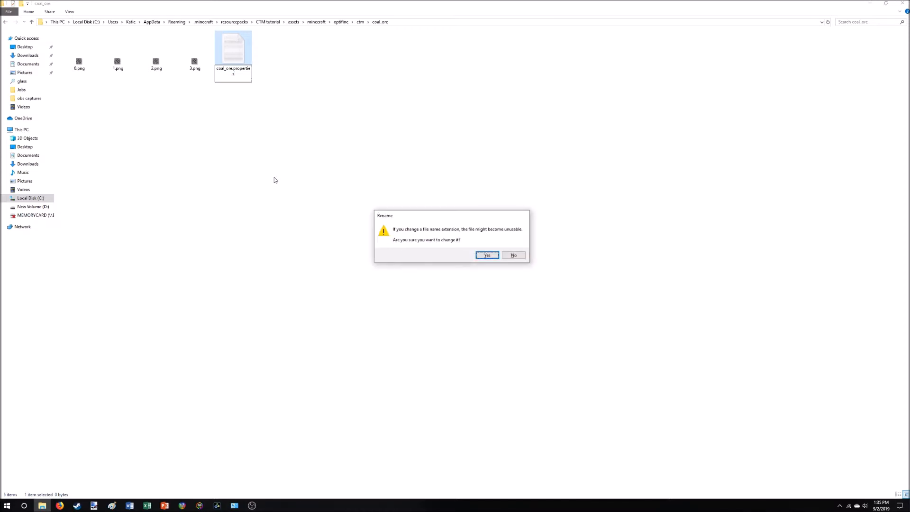
click(487, 255)
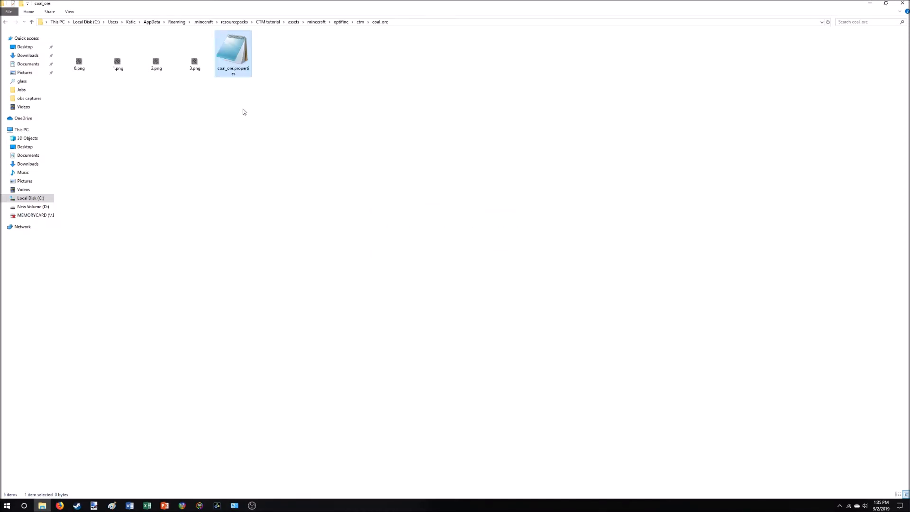
Write matchBlocks=coal_ore and method=horizontal in coal_ore.properties.
double_click(234, 49)
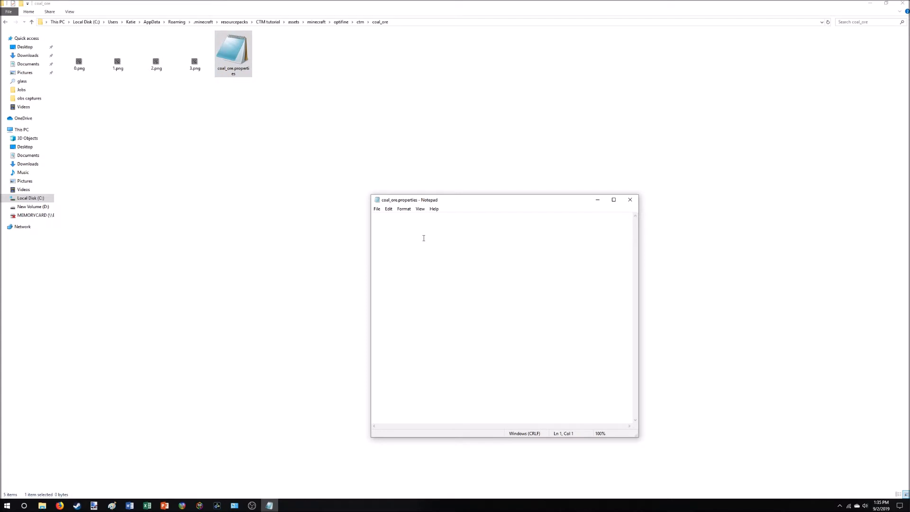
text(matchBlocks)
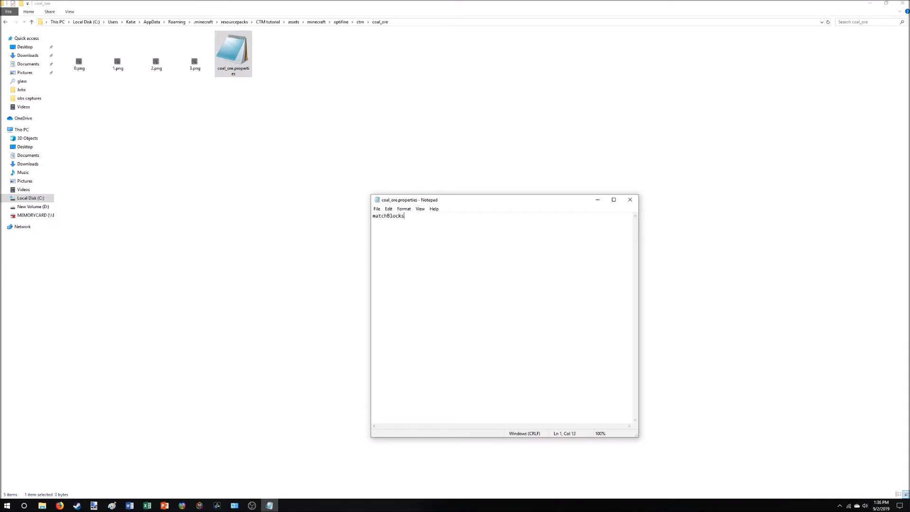
text(_)
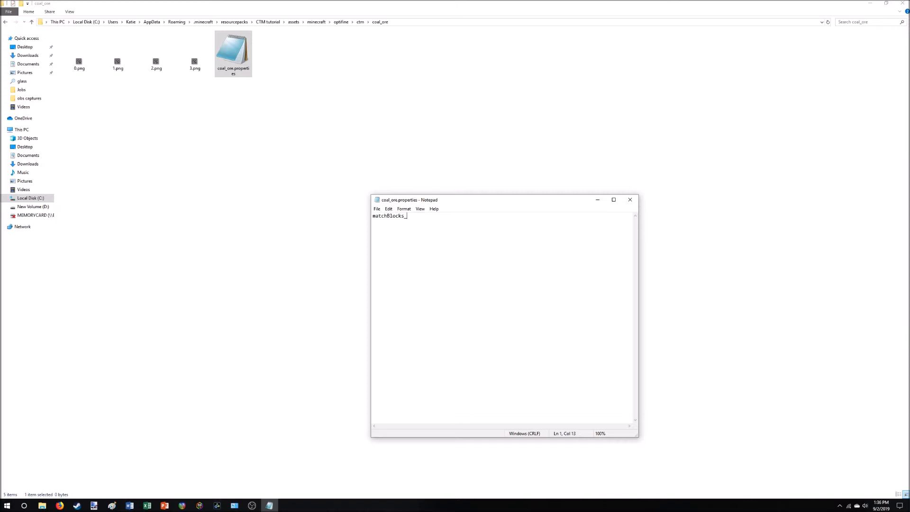
text(=coal)
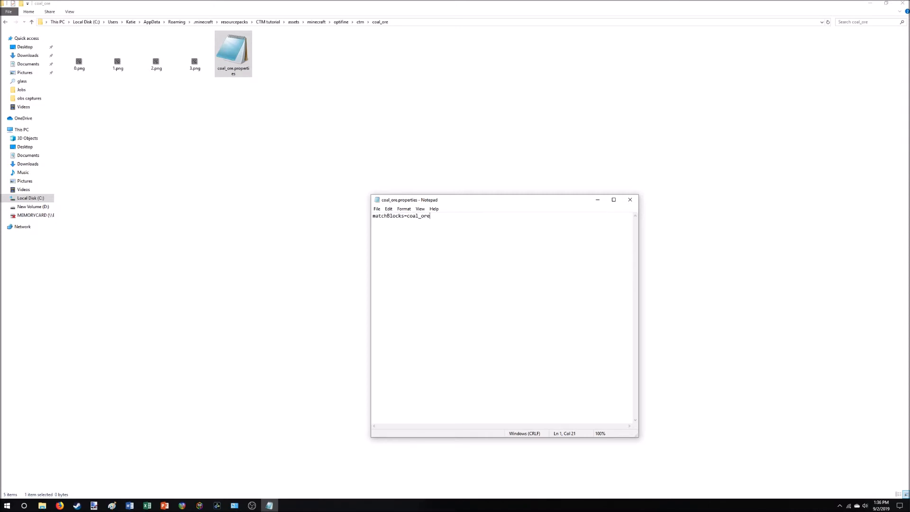
key(Enter)
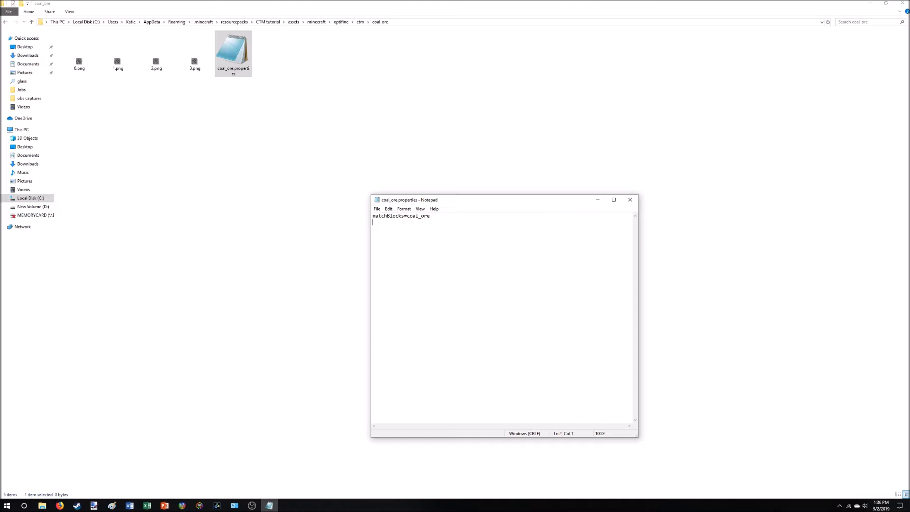
text(method)
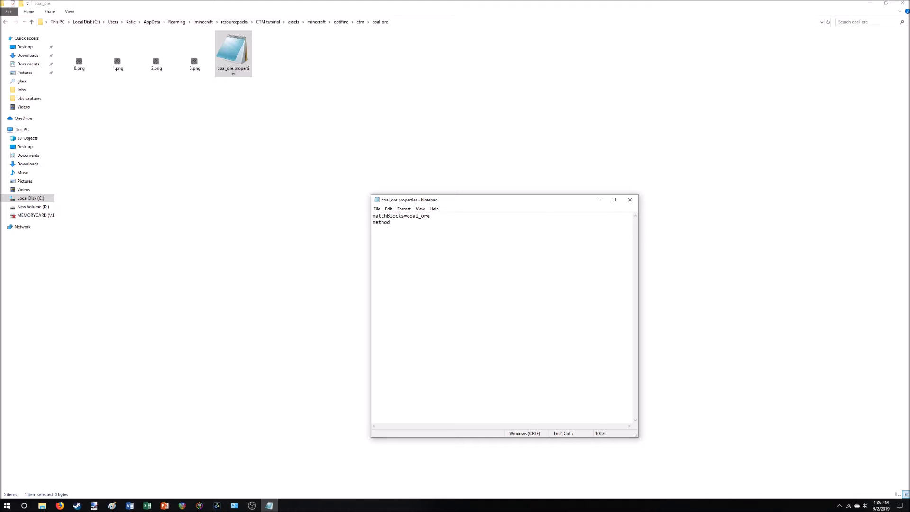
text(=h)
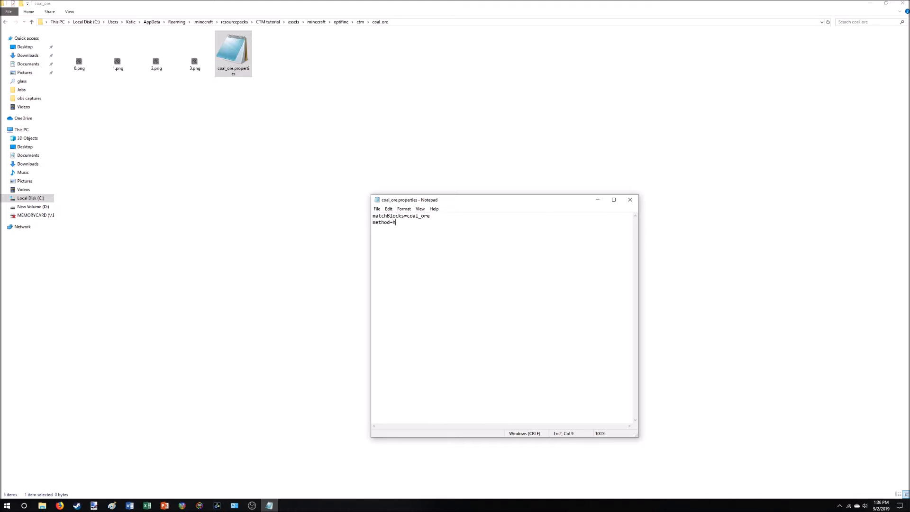
text(orizontal)
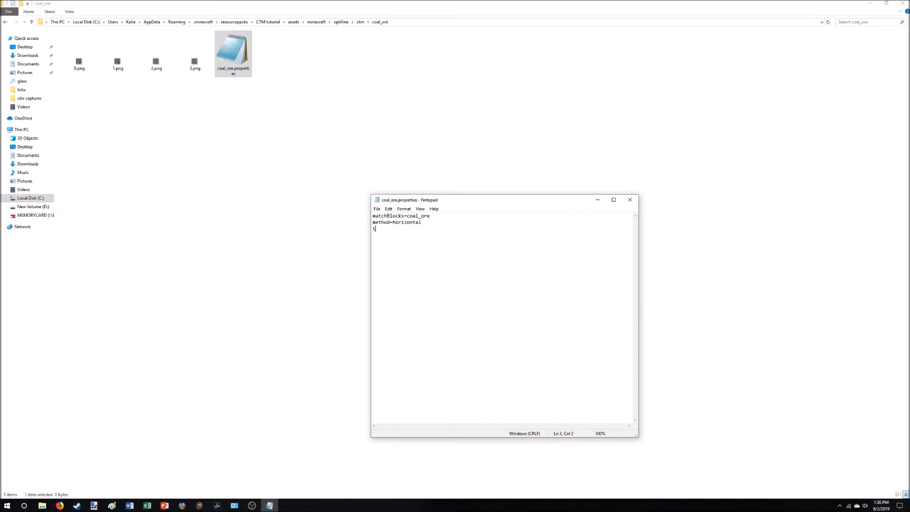
Add tiles=0-3 and faces=all lines.
text(iles)
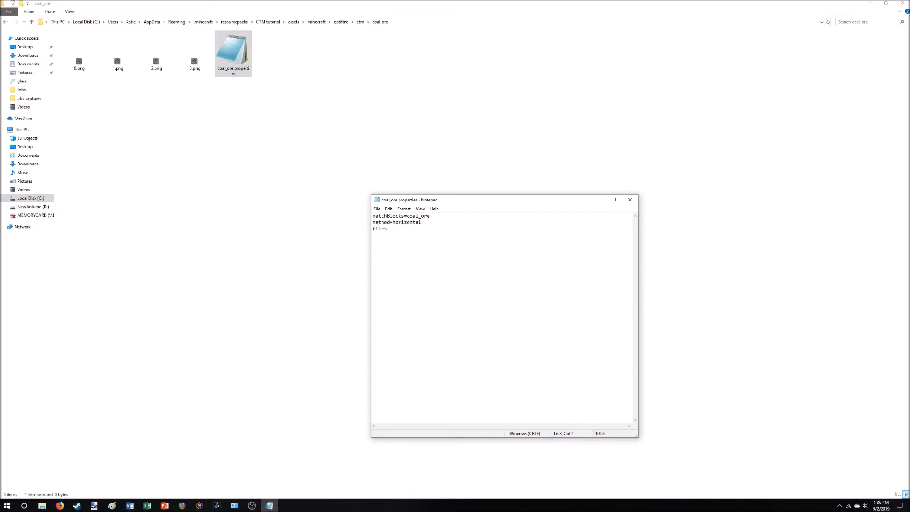
text(=)
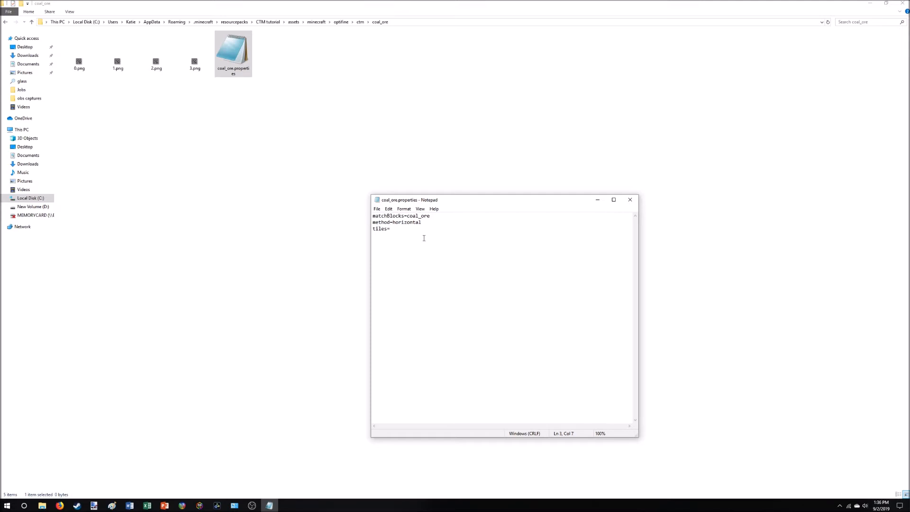
text(0-3)
text(face)
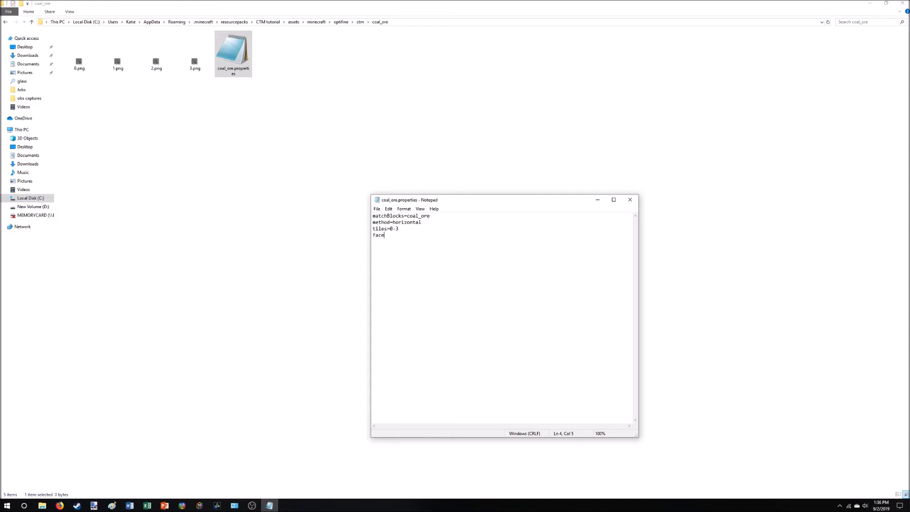
text(s=a)
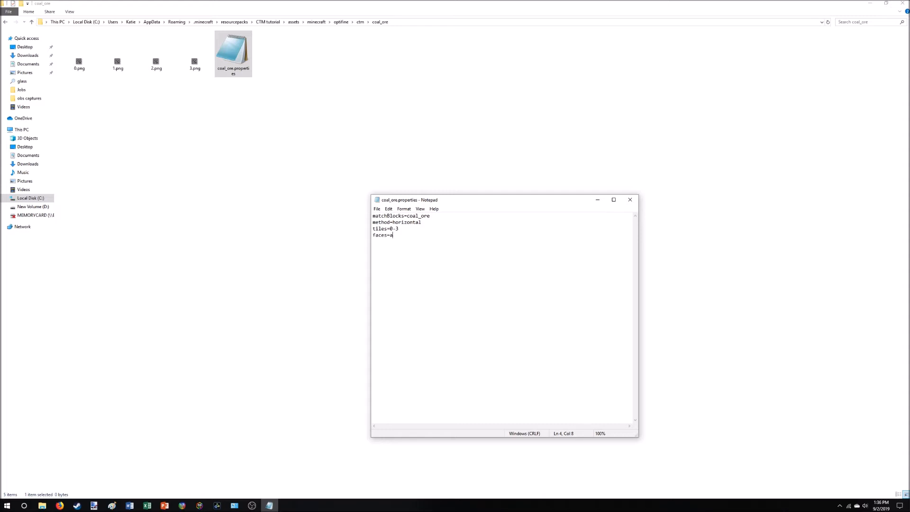
text(ll)
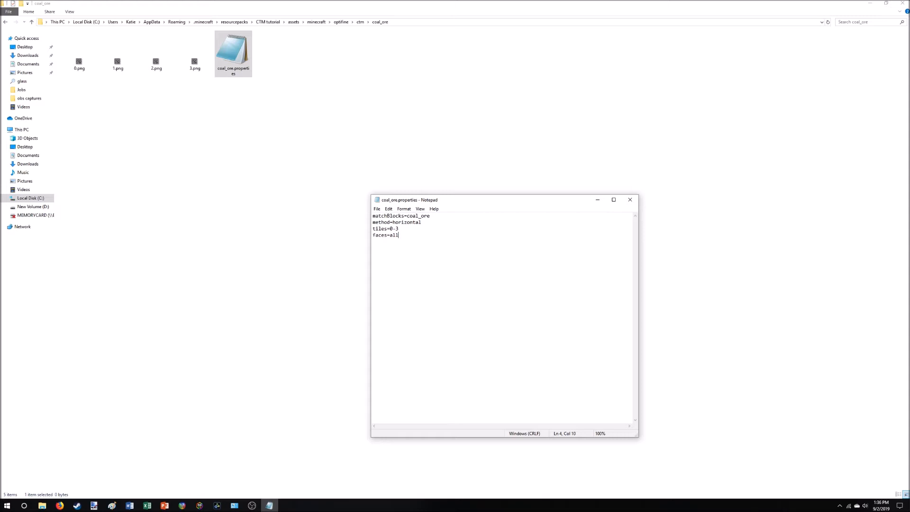
Try faces=north,south,top,bottom, then revert the value to faces=all.
key(BackSpace)
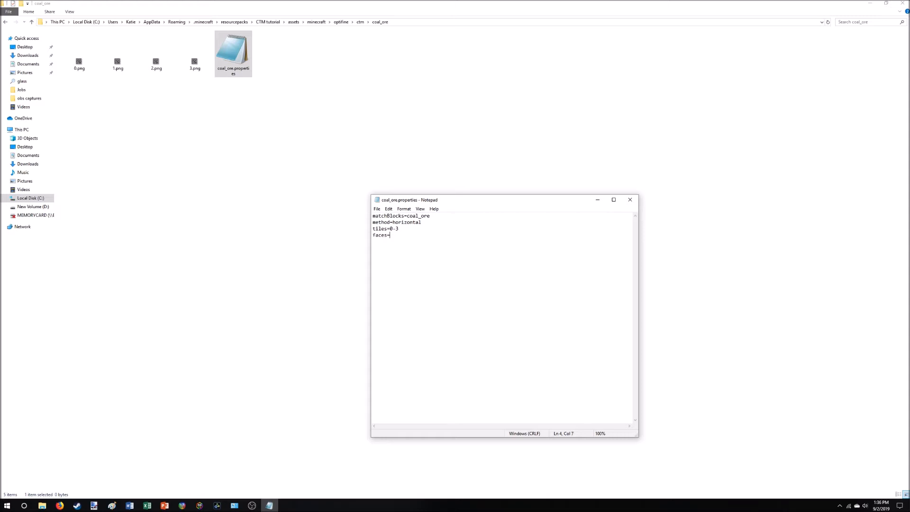
text(north,sout)
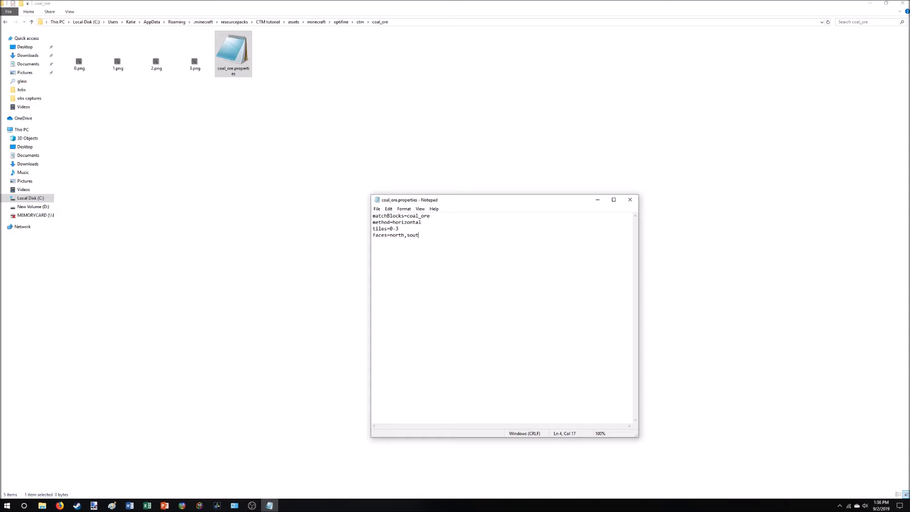
text(h,top)
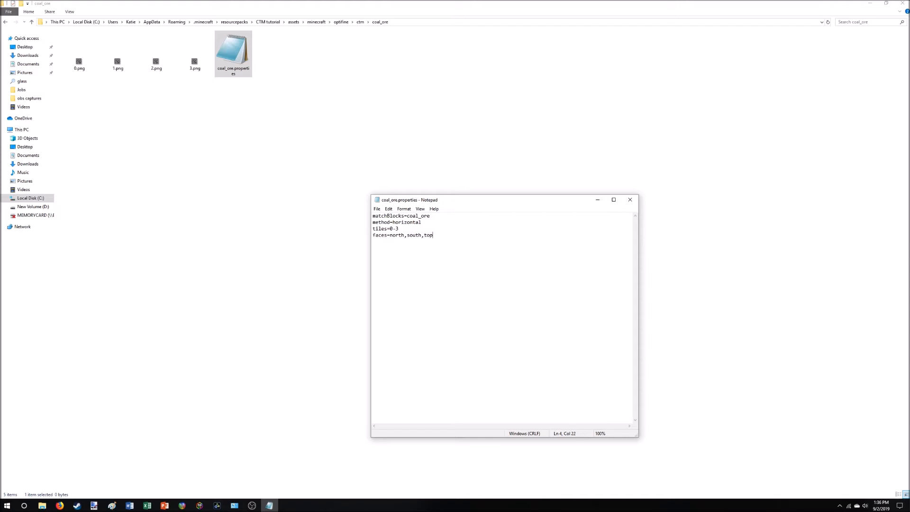
text(,bottt)
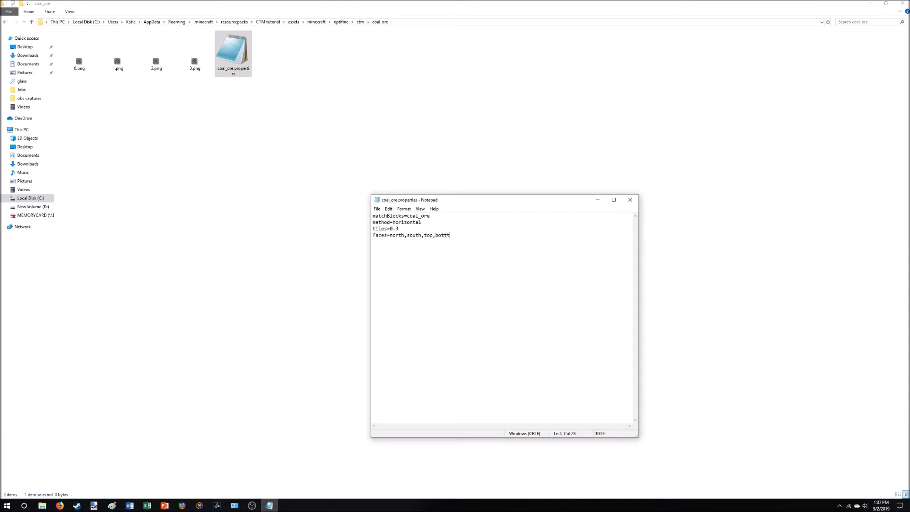
text(om)
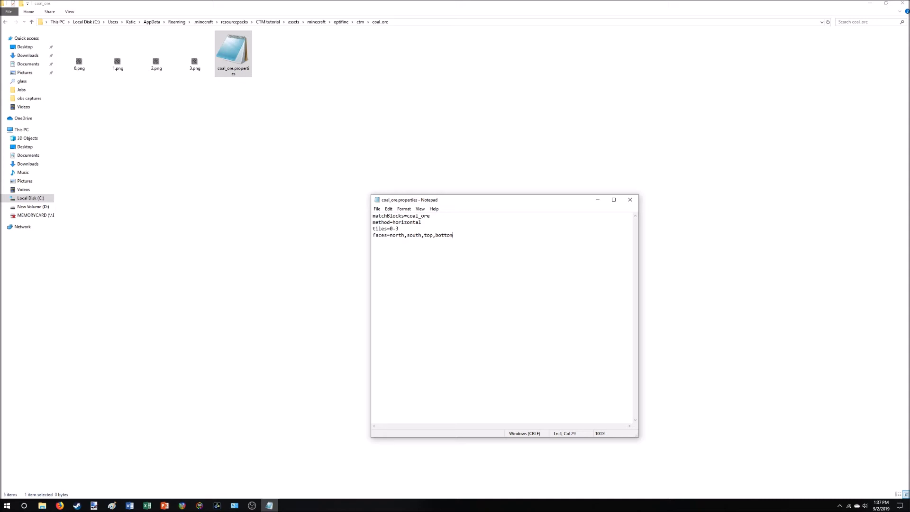
key(BackSpace)
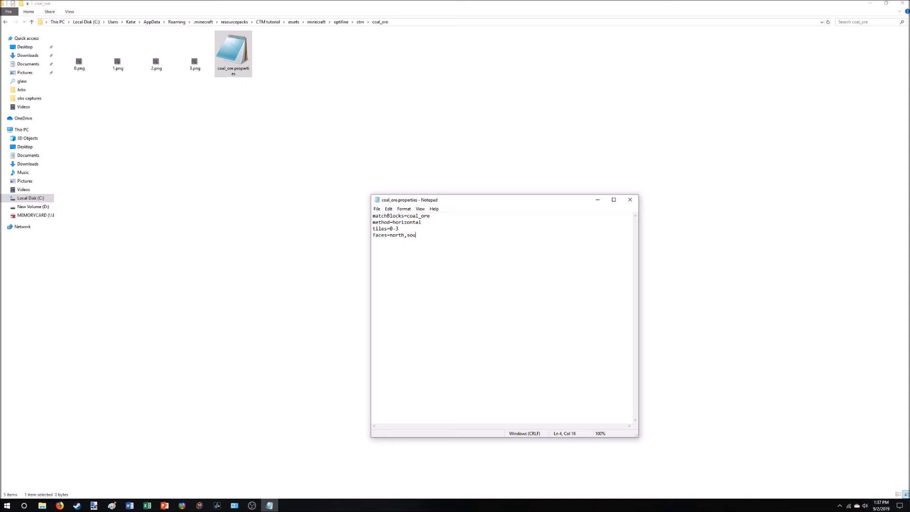
key(BackSpace)
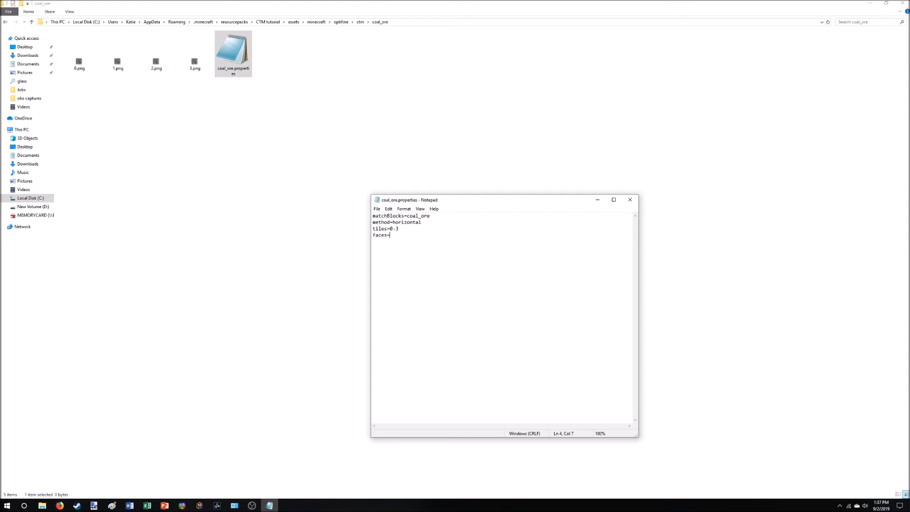
text(all)
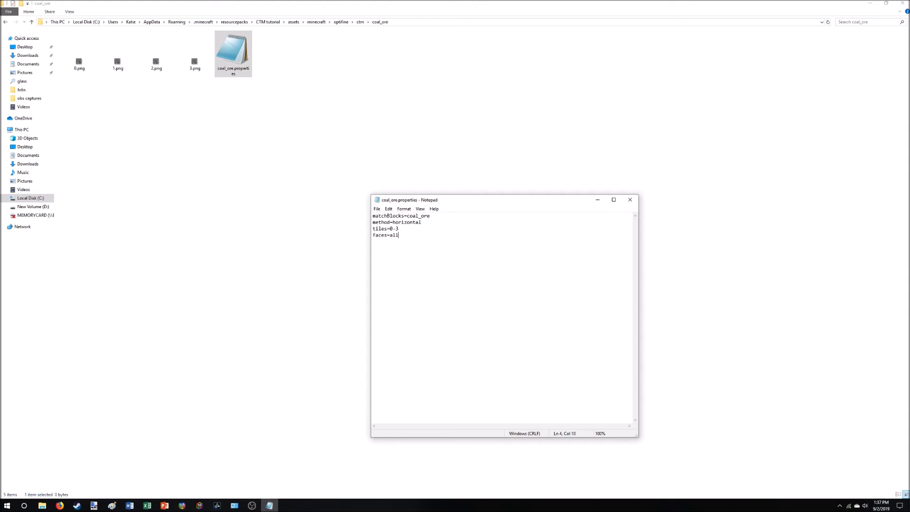
Save coal_ore.properties and close Notepad.
click(376, 208)
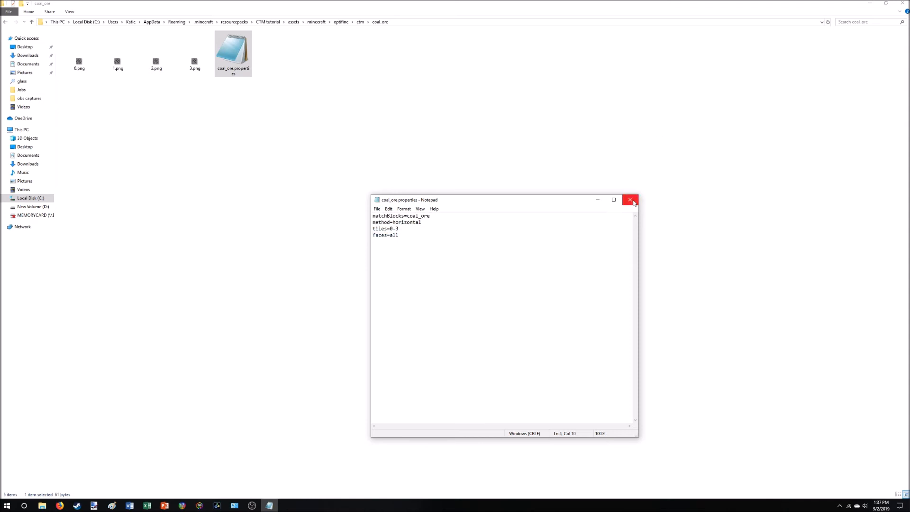
click(629, 199)
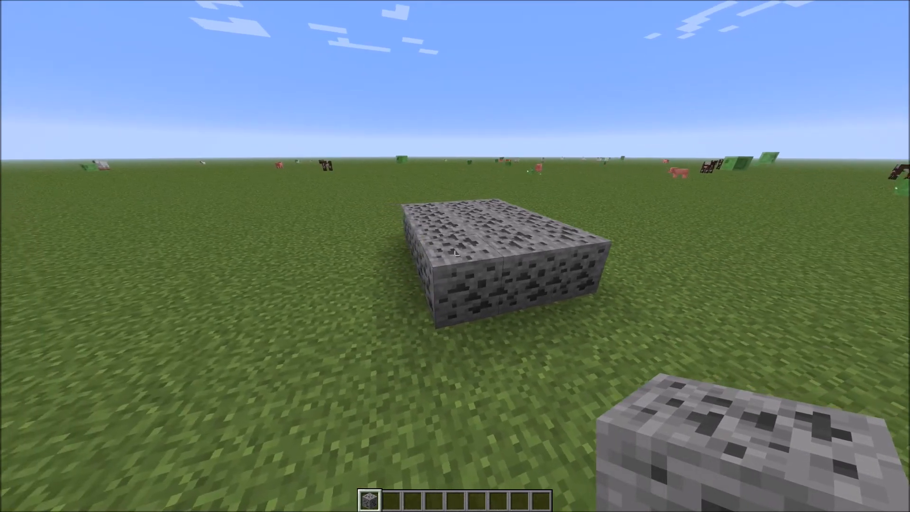
mouse_move(455, 256)
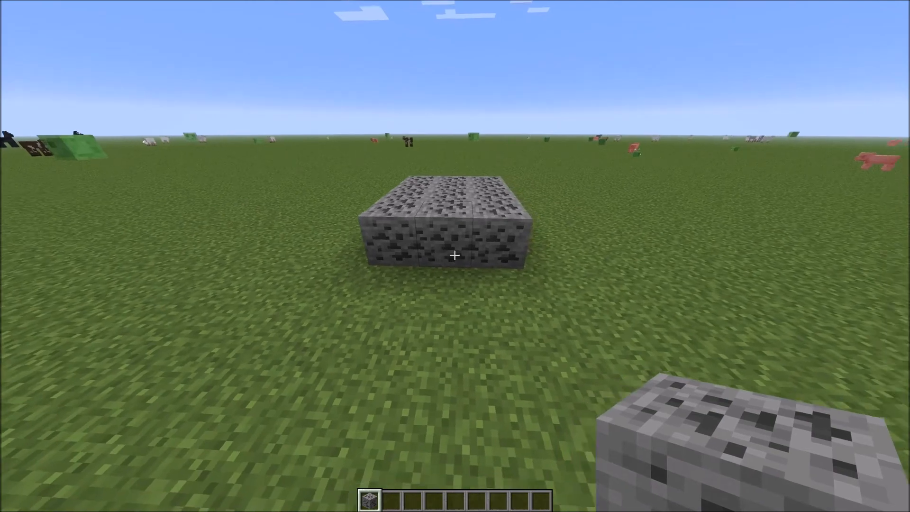